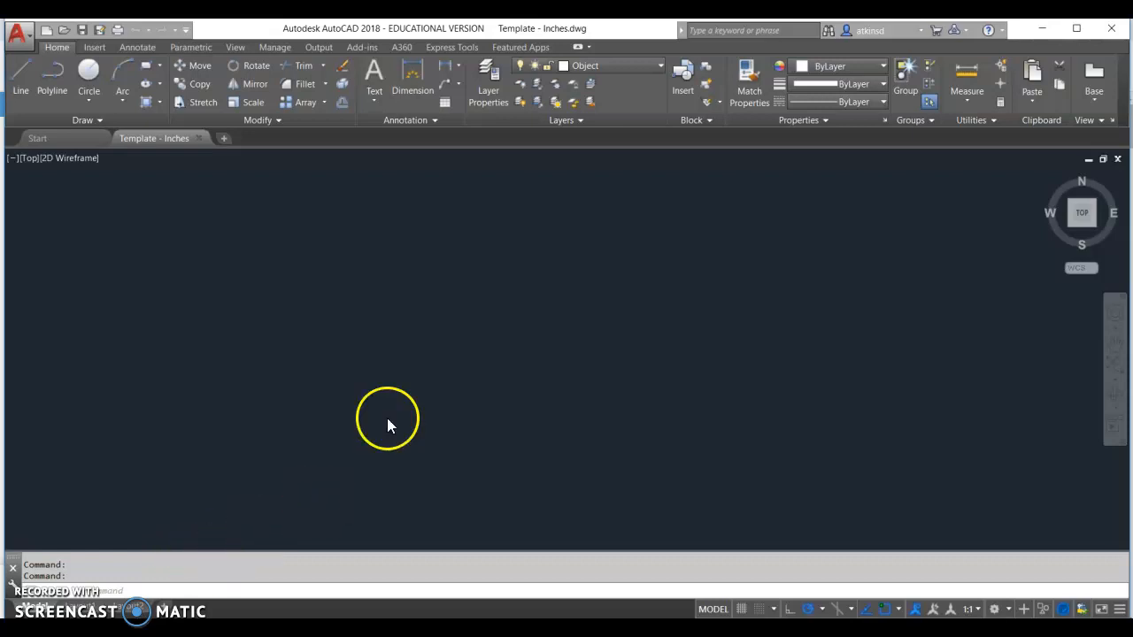
{"action": "mouse_move", "coordinate": [559, 43]}
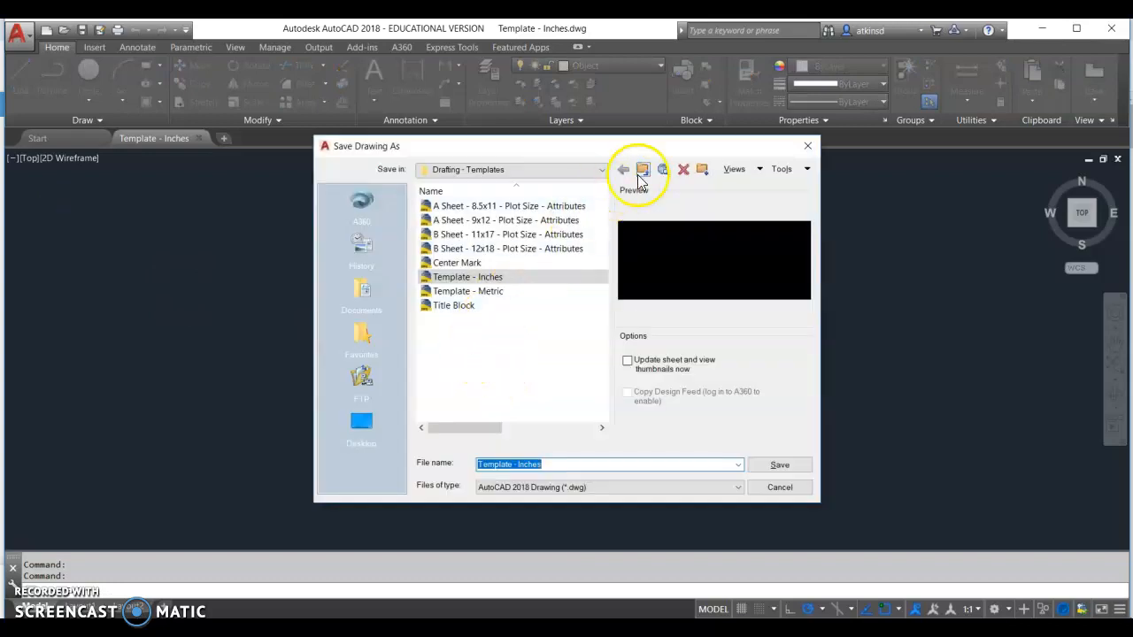
Save the drawing to Documents under the new name 'Angle Spacer and T-Clip'.
{"action": "left_click", "coordinate": [623, 170]}
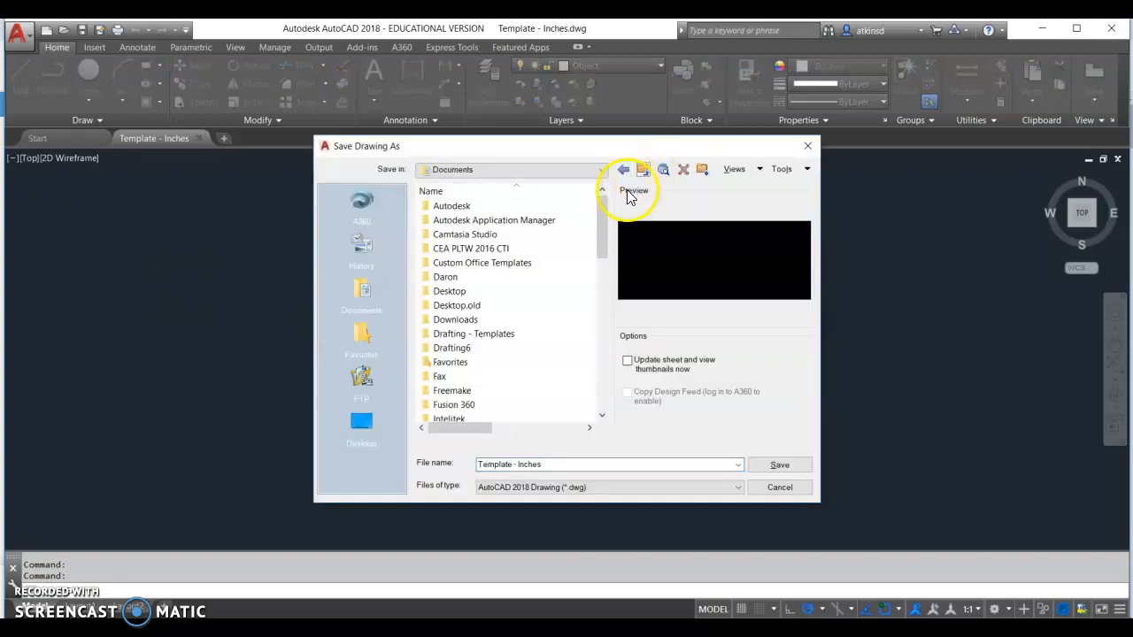
{"action": "left_click", "coordinate": [566, 463]}
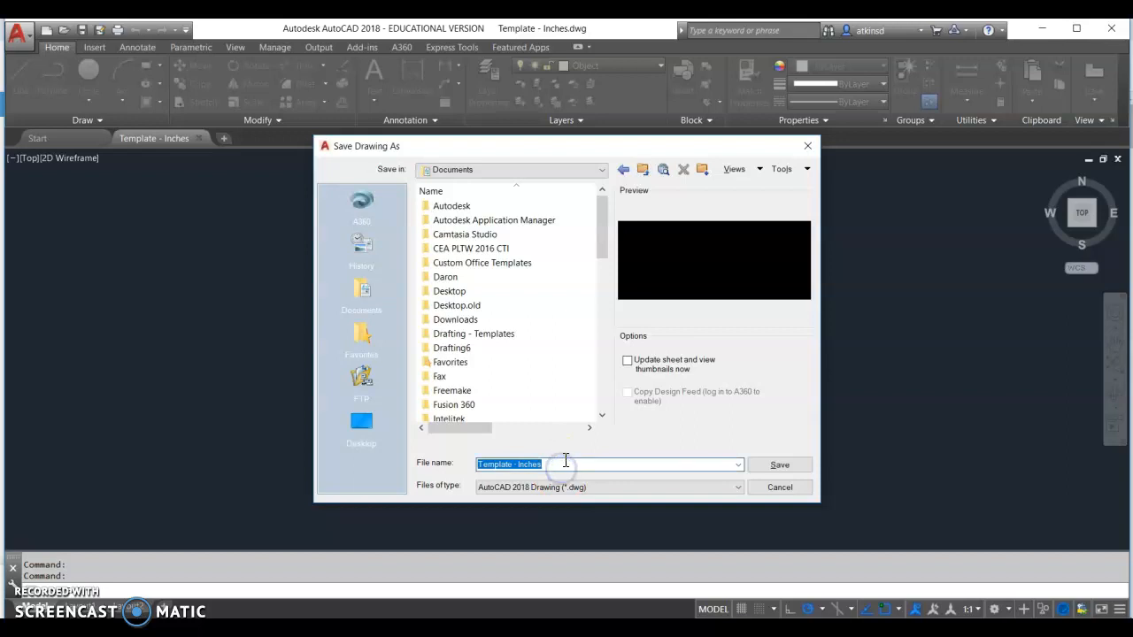
{"action": "type", "text": "Angle Spacer and T"}
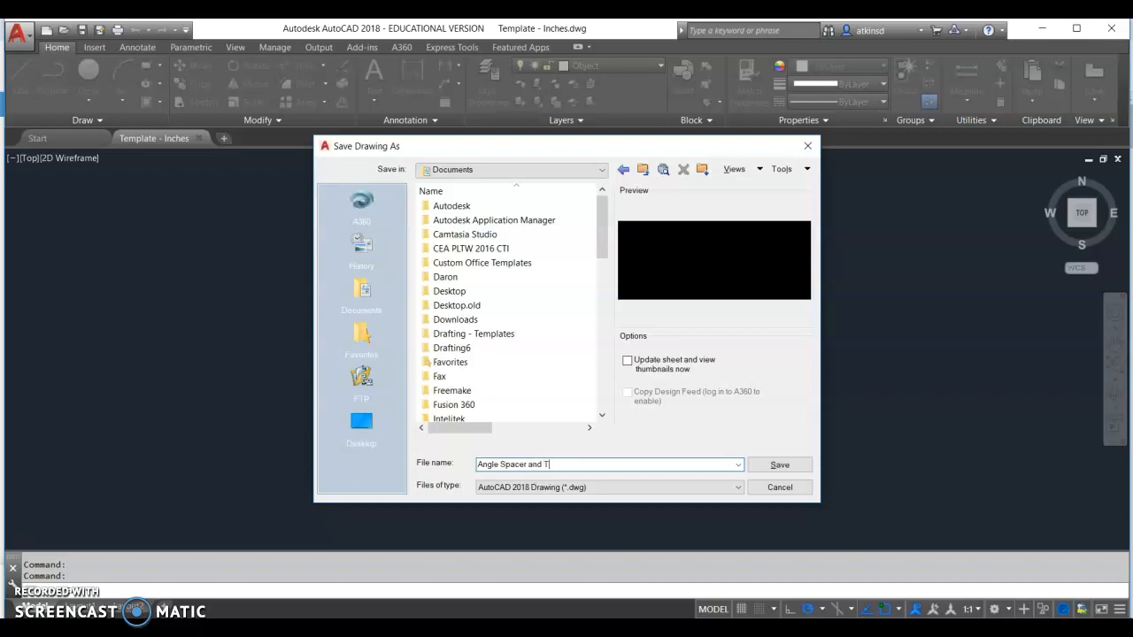
{"action": "type", "text": "-Clip"}
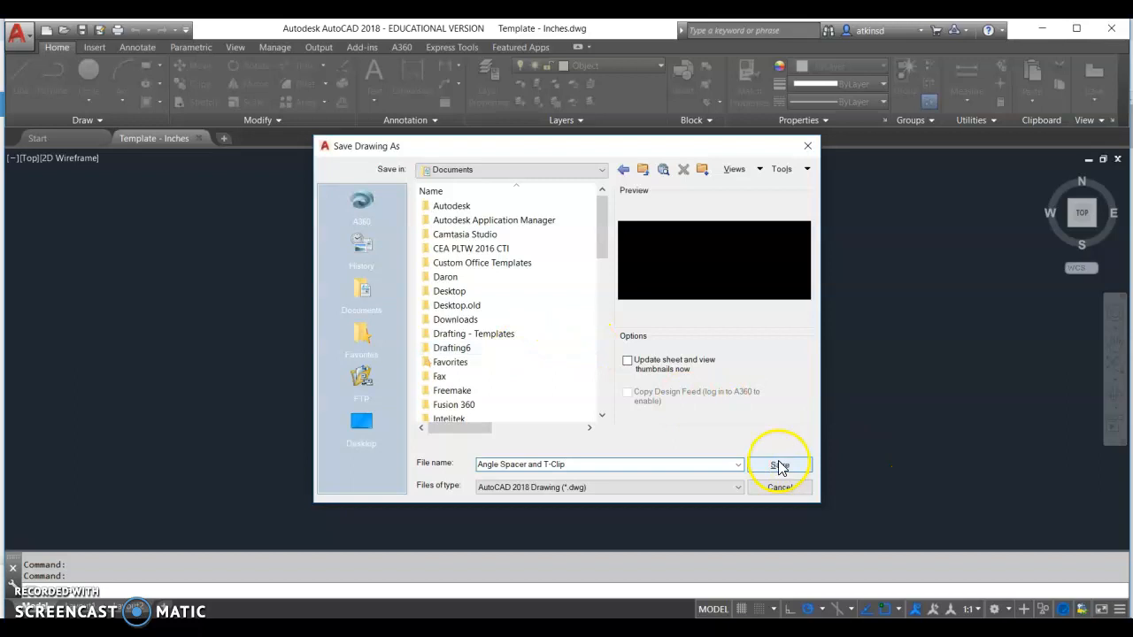
{"action": "left_click", "coordinate": [779, 464]}
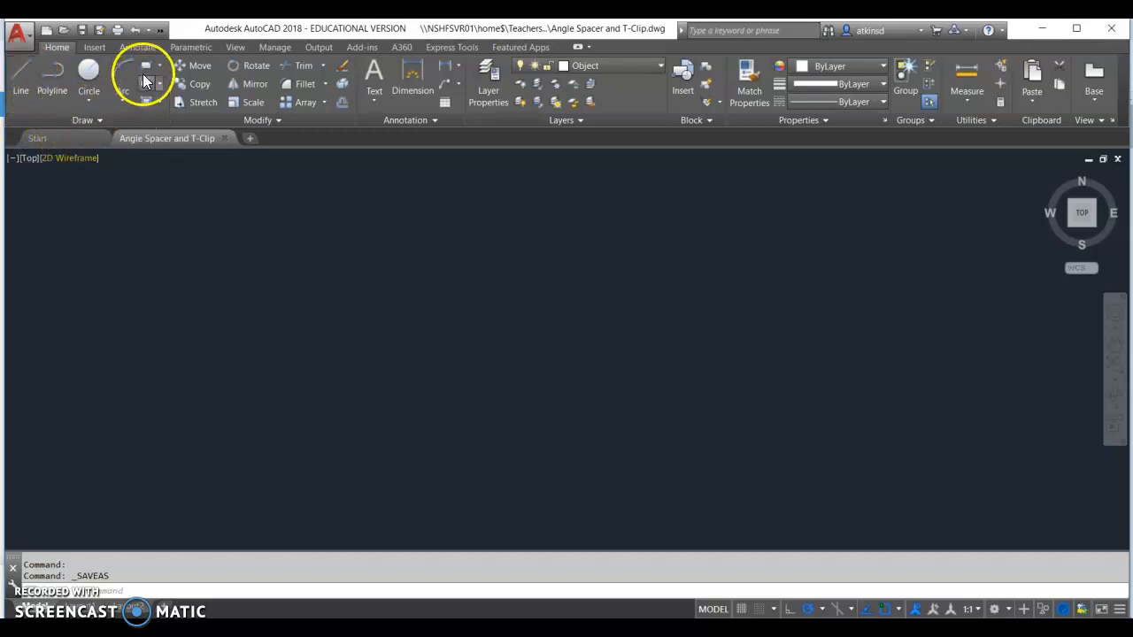
{"action": "mouse_move", "coordinate": [145, 69]}
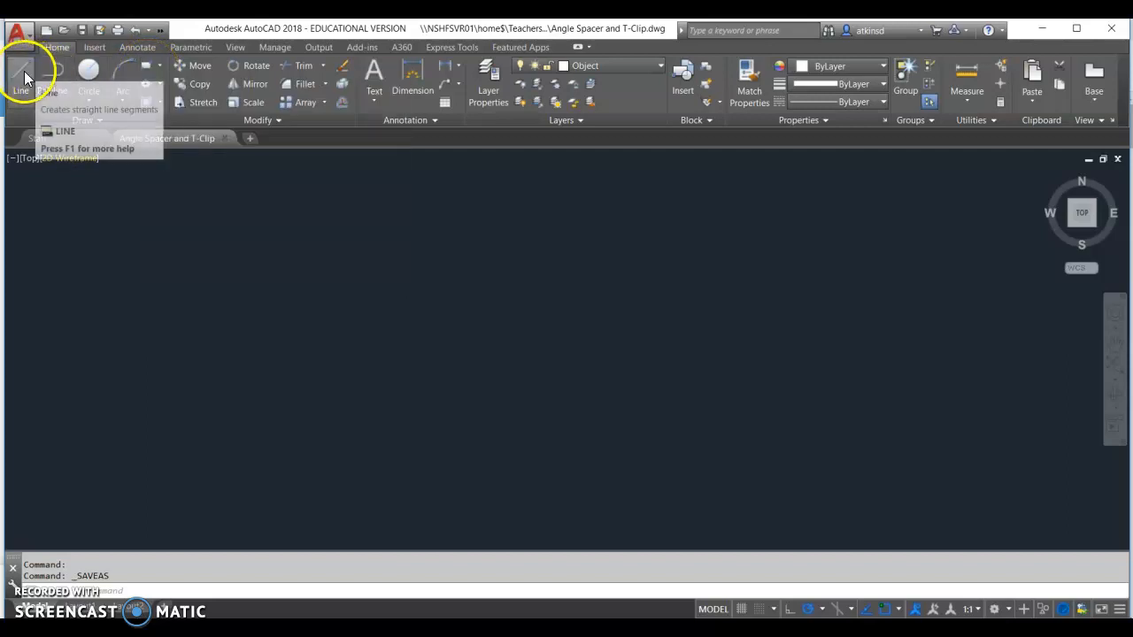
Draw the four-sided rectangular outline of the spacer with Line and close it.
{"action": "left_click", "coordinate": [22, 80]}
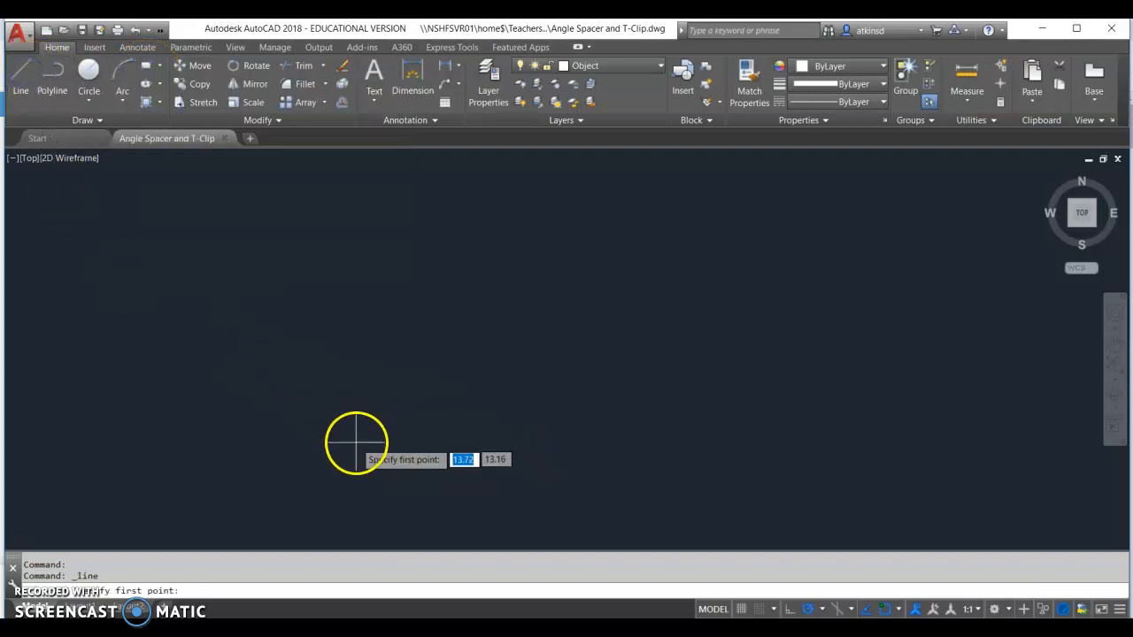
{"action": "left_click", "coordinate": [358, 442]}
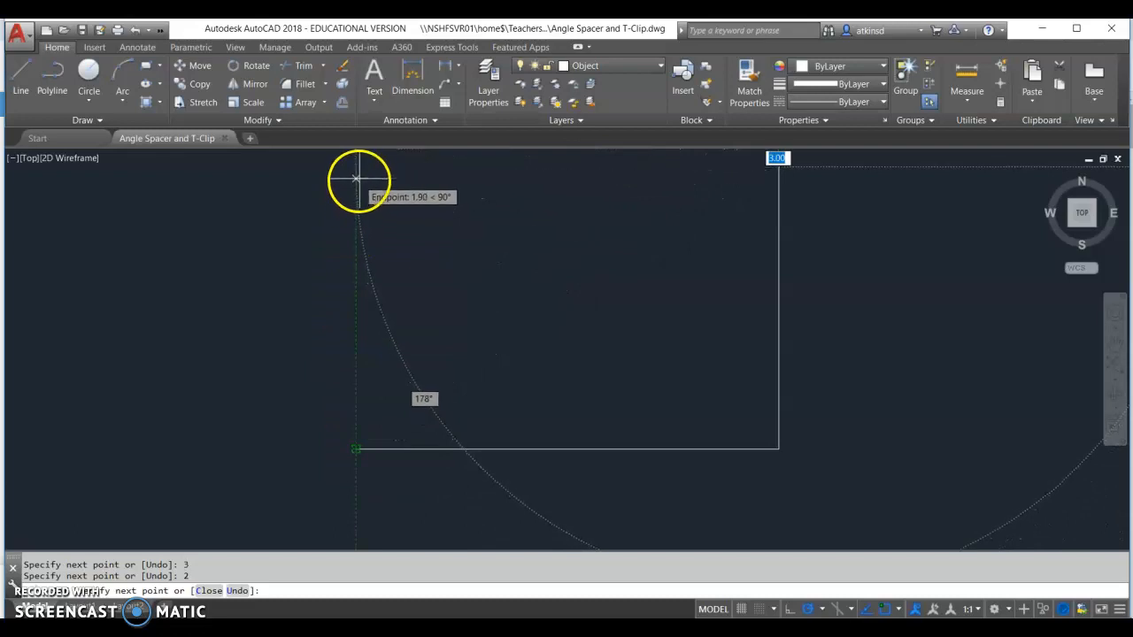
{"action": "left_click", "coordinate": [355, 449]}
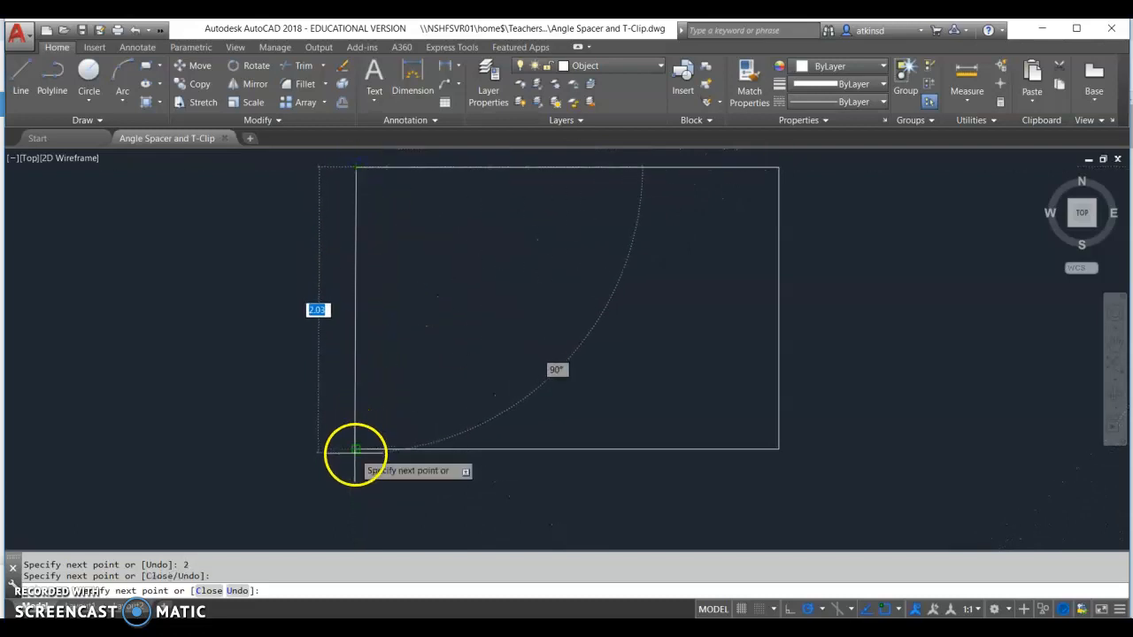
{"action": "right_click", "coordinate": [463, 372]}
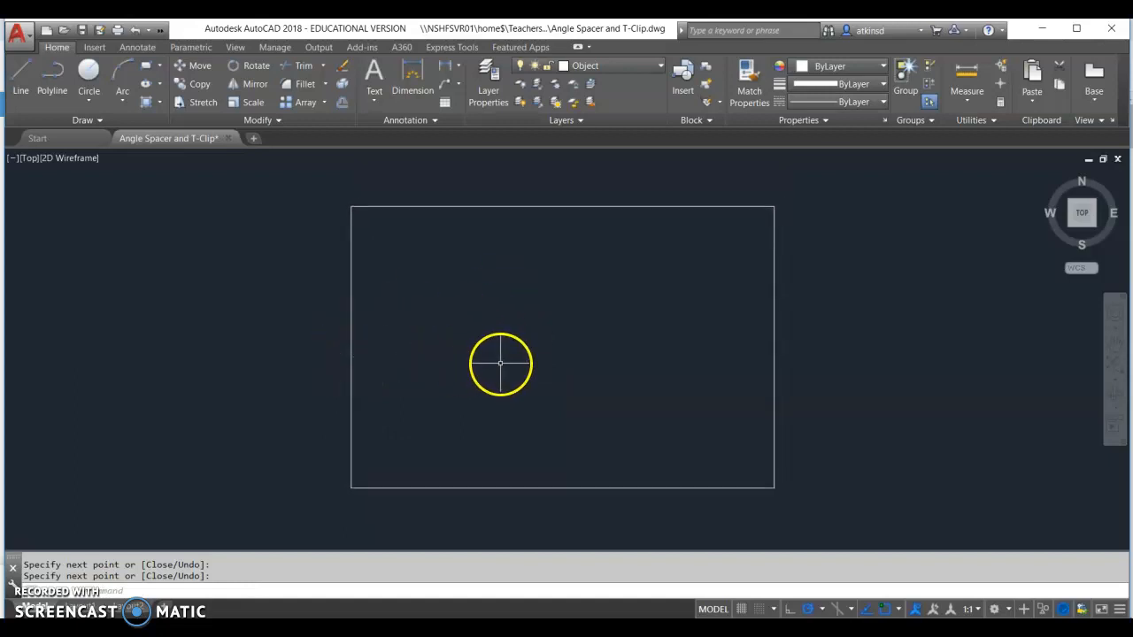
{"action": "mouse_move", "coordinate": [92, 177]}
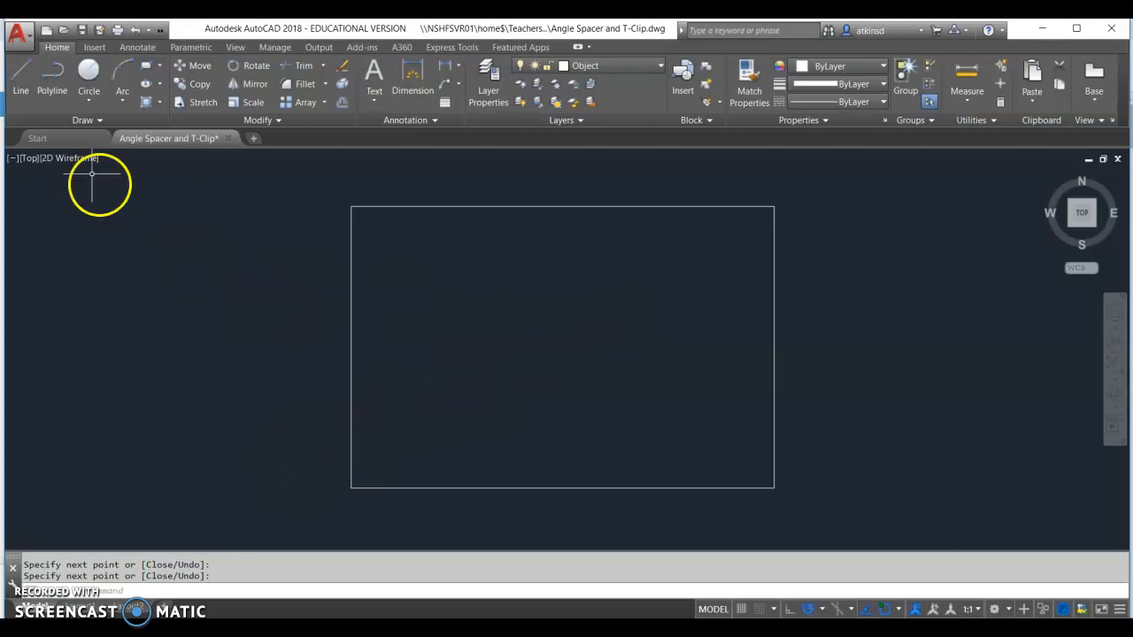
{"action": "mouse_move", "coordinate": [337, 297]}
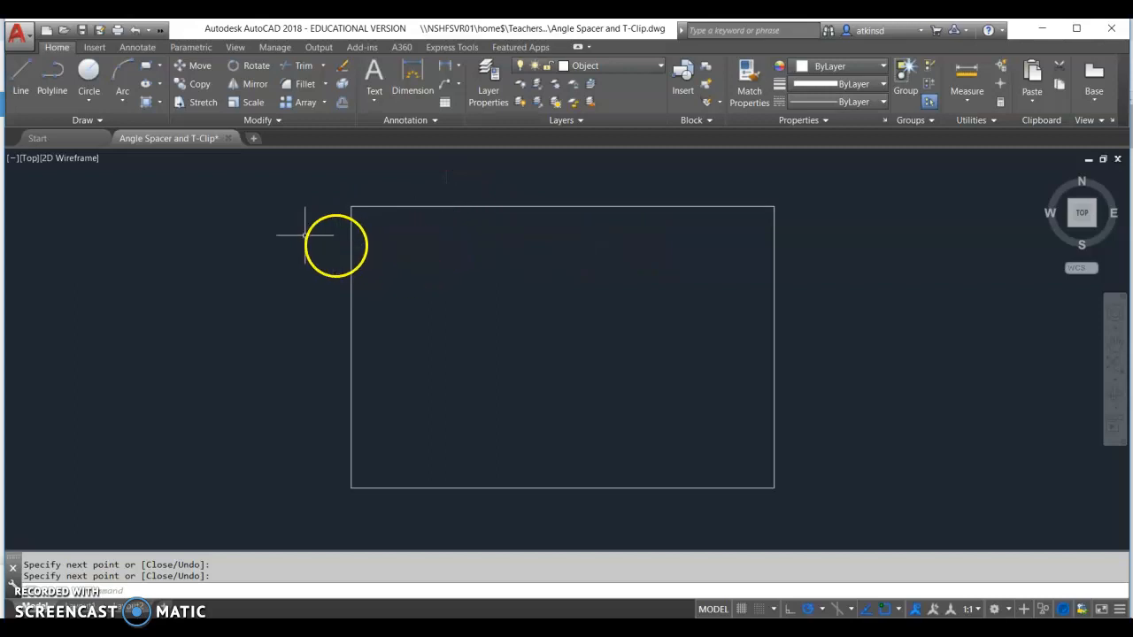
{"action": "mouse_move", "coordinate": [492, 234]}
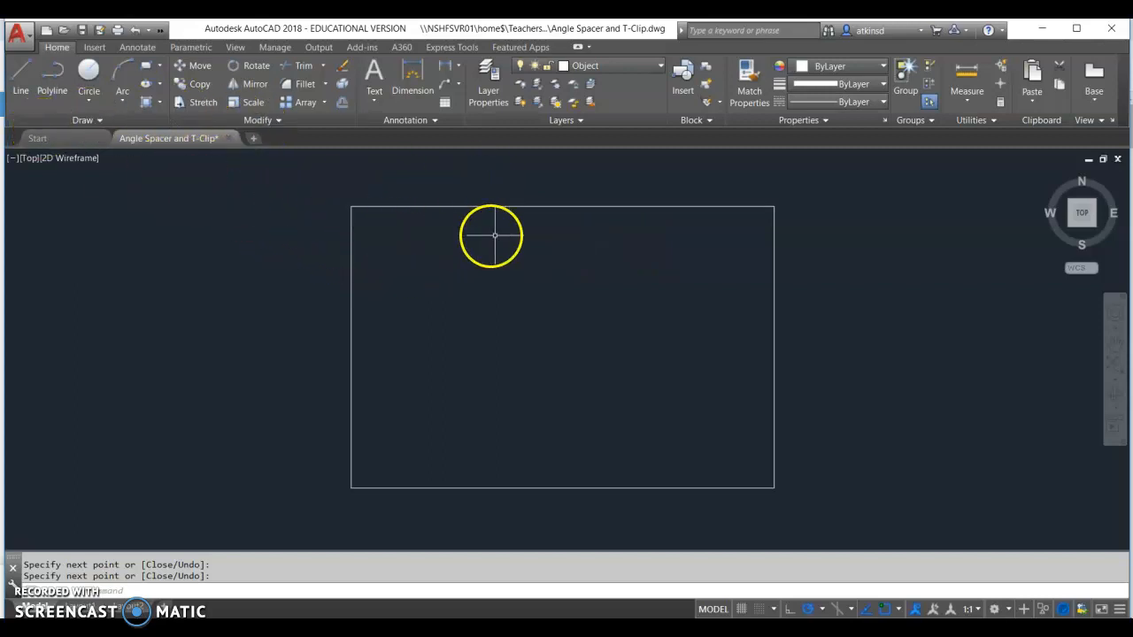
{"action": "mouse_move", "coordinate": [223, 227]}
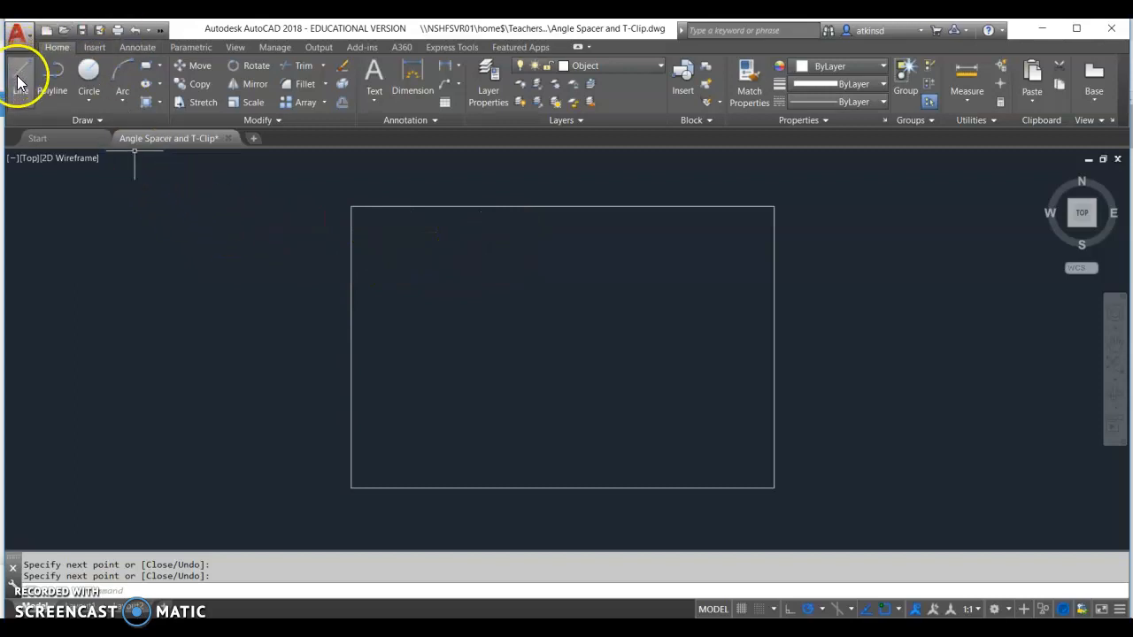
Draw a short vertical guide line above the top edge and begin one off the left edge.
{"action": "left_click", "coordinate": [22, 74]}
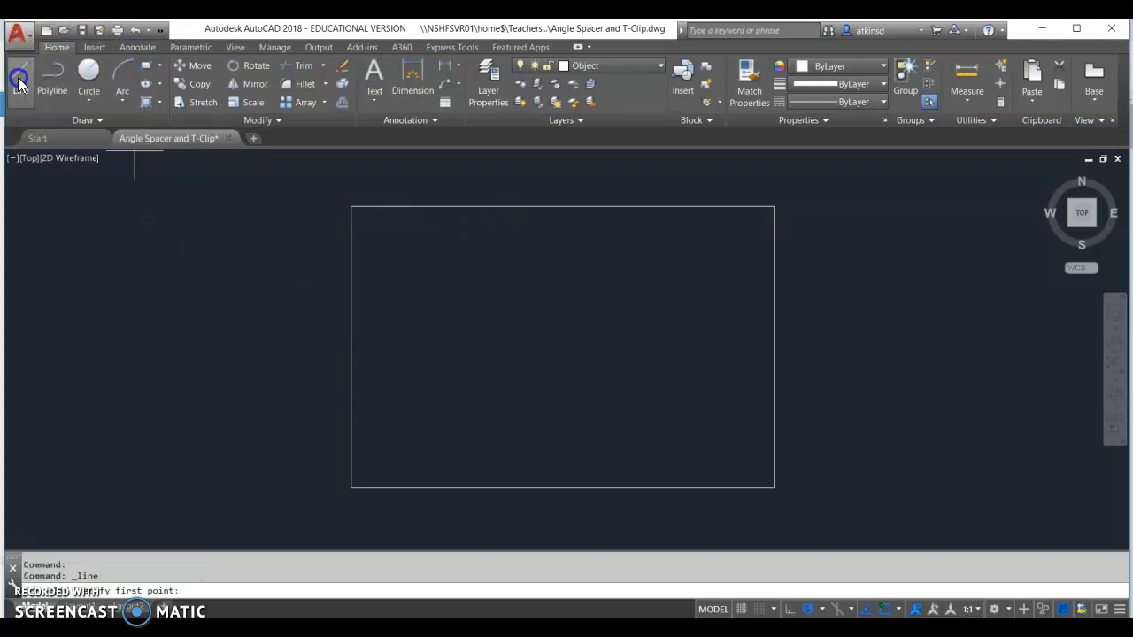
{"action": "mouse_move", "coordinate": [788, 216]}
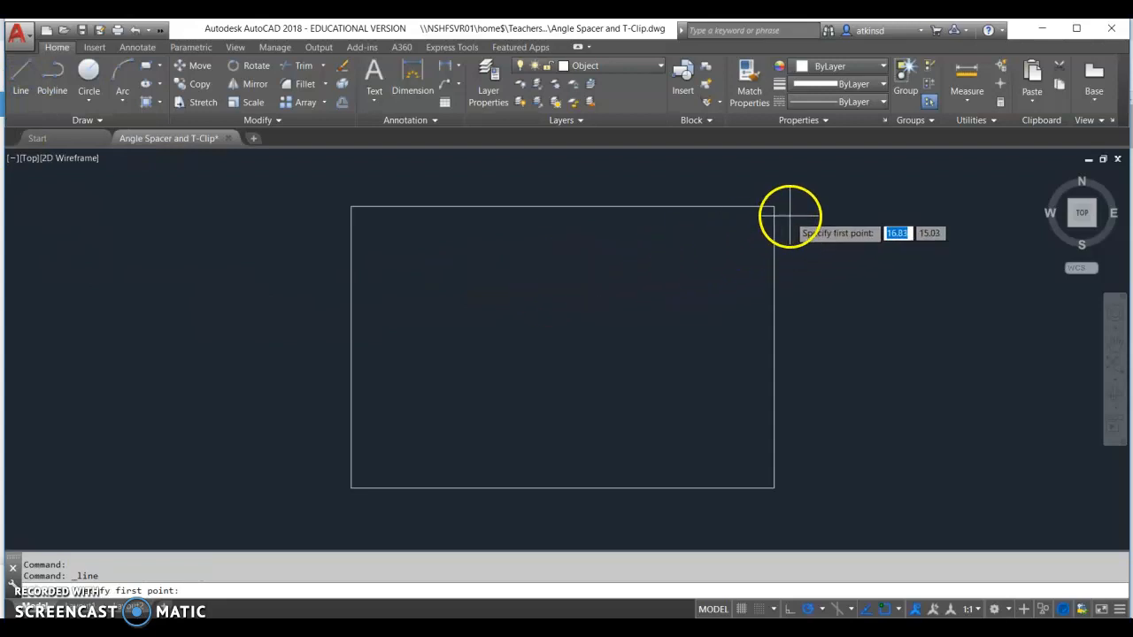
{"action": "mouse_move", "coordinate": [676, 208]}
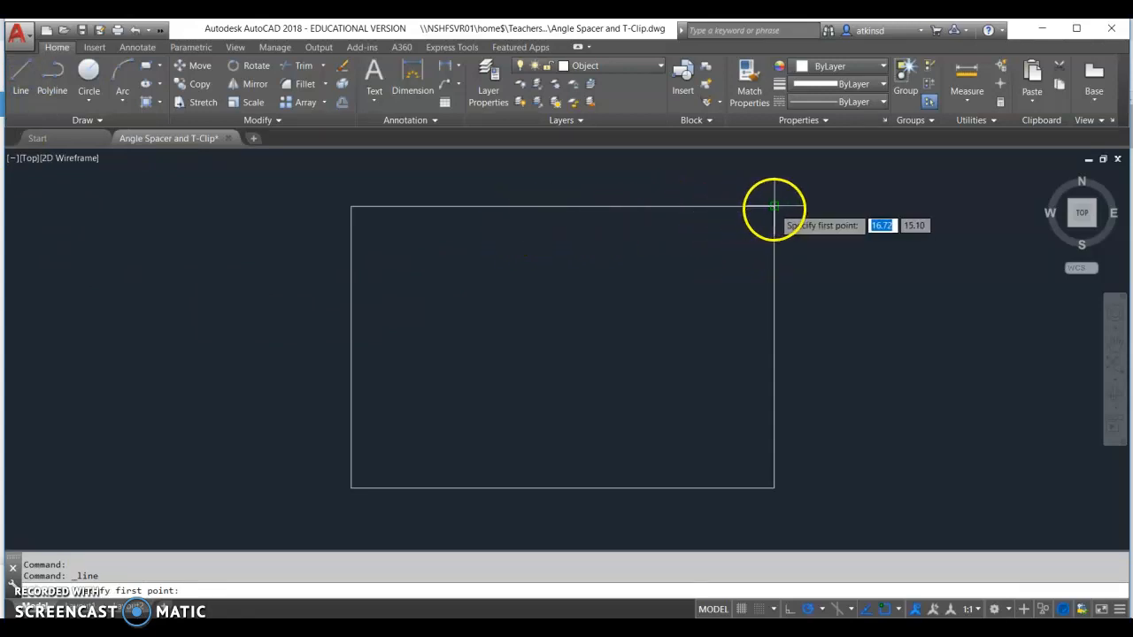
{"action": "mouse_move", "coordinate": [751, 209]}
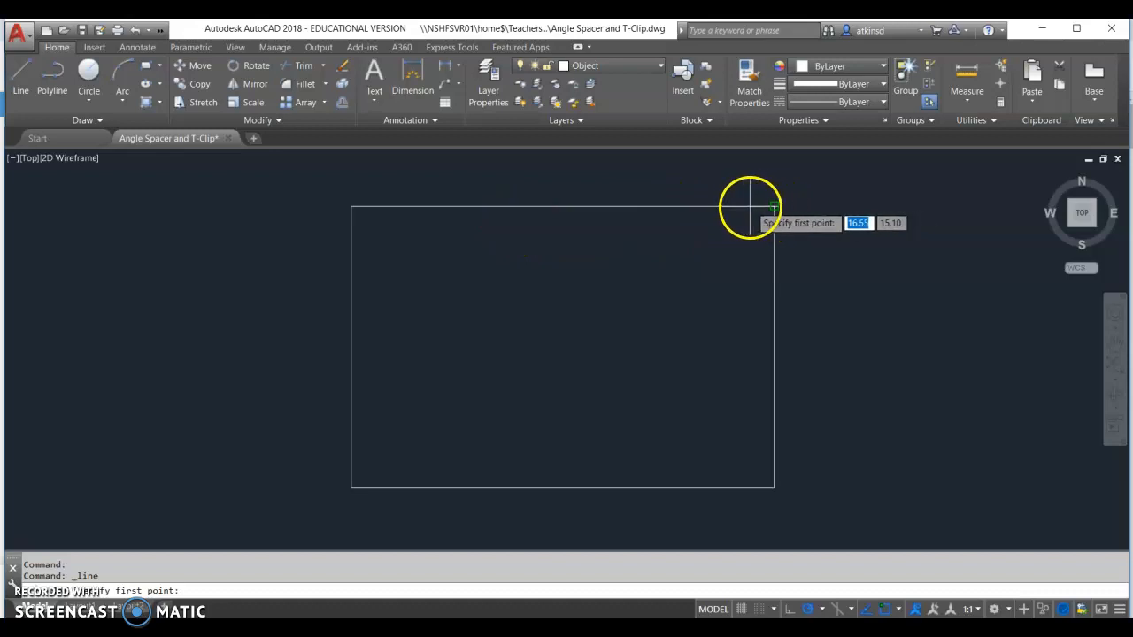
{"action": "mouse_move", "coordinate": [775, 209]}
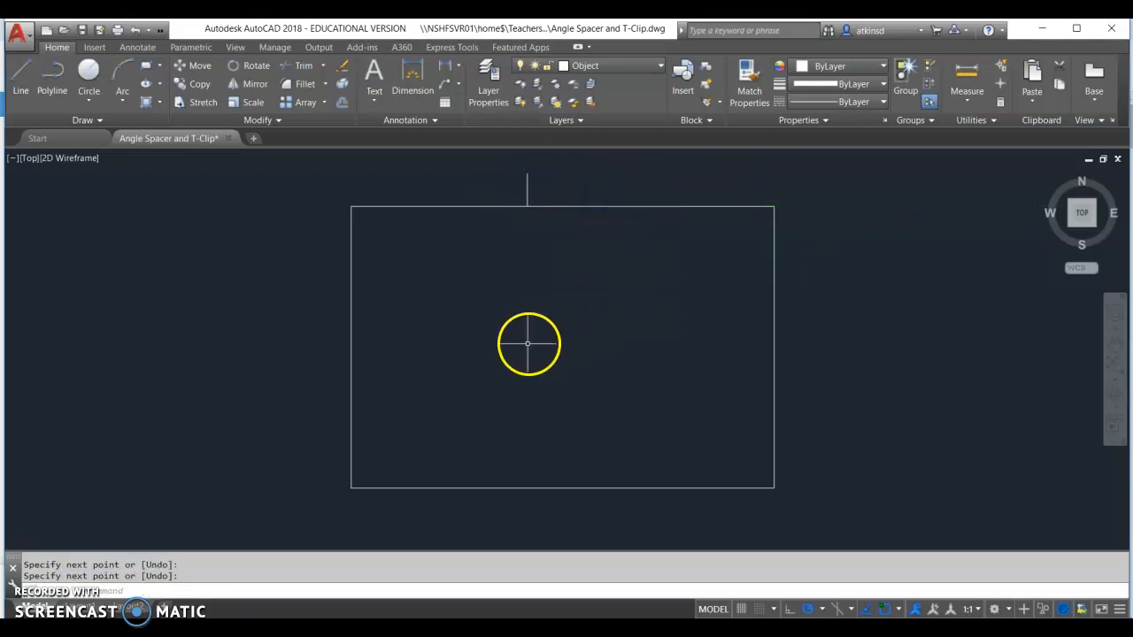
{"action": "right_click", "coordinate": [474, 133]}
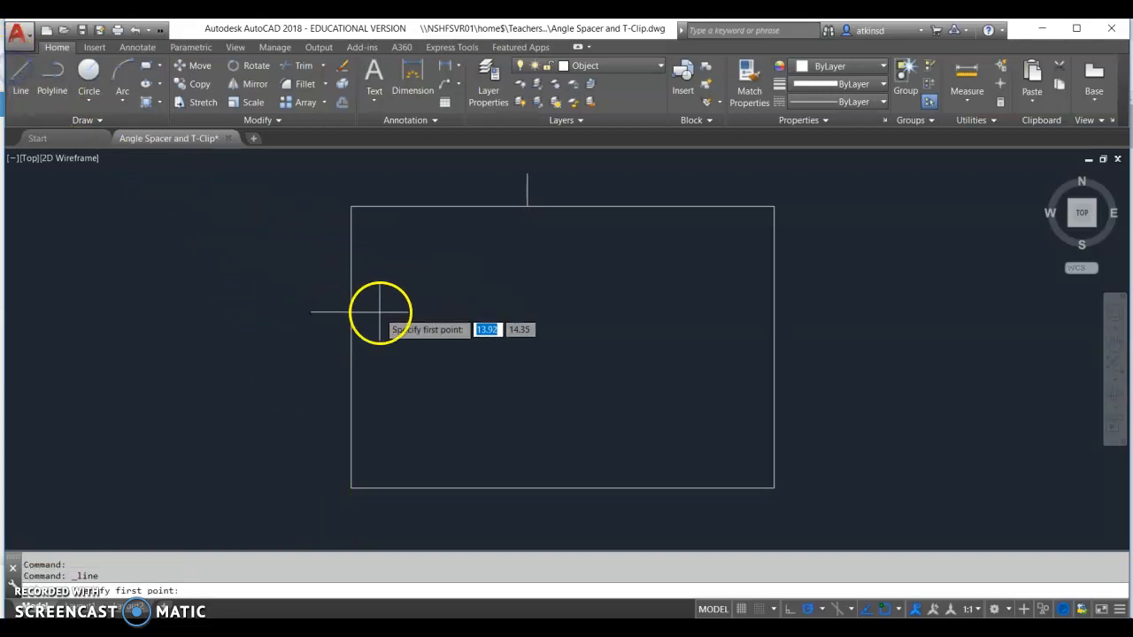
{"action": "left_click", "coordinate": [381, 309]}
{"action": "type", "text": "PICKBOX"}
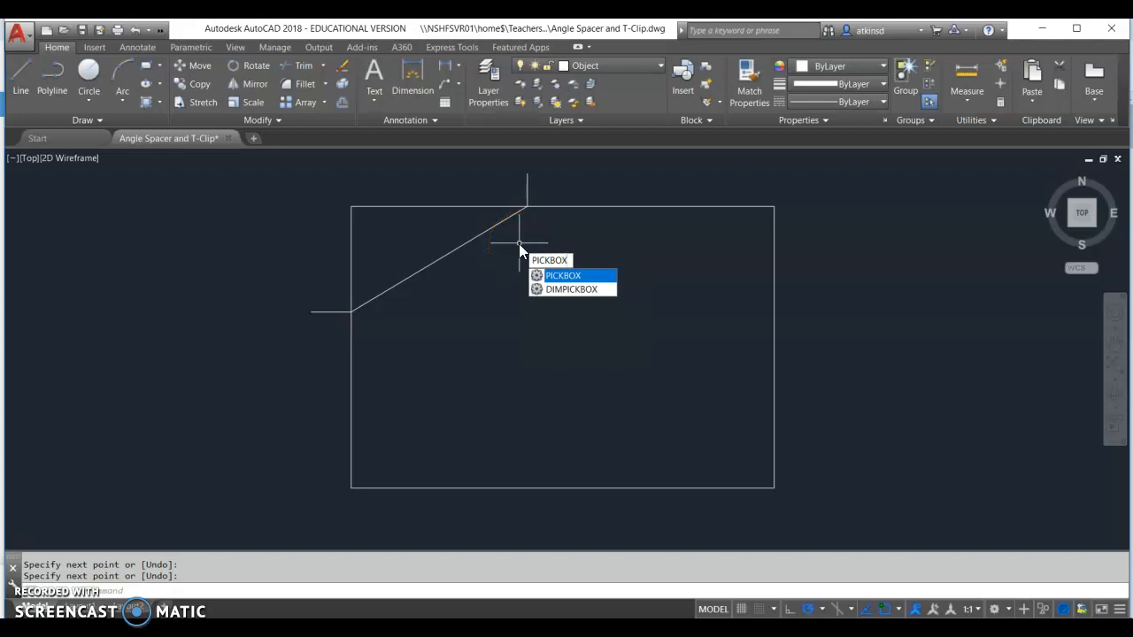
Trim the overhanging line ends at the top-left corner, leaving only the angled cut.
{"action": "left_click", "coordinate": [563, 277]}
{"action": "type", "text": "5"}
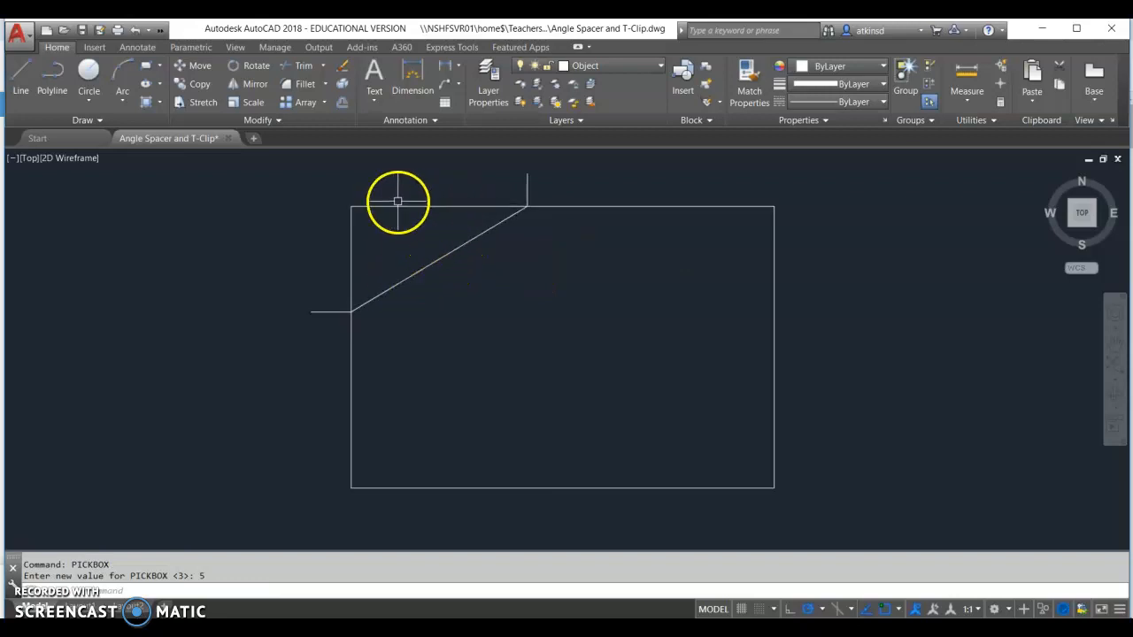
{"action": "mouse_move", "coordinate": [558, 213]}
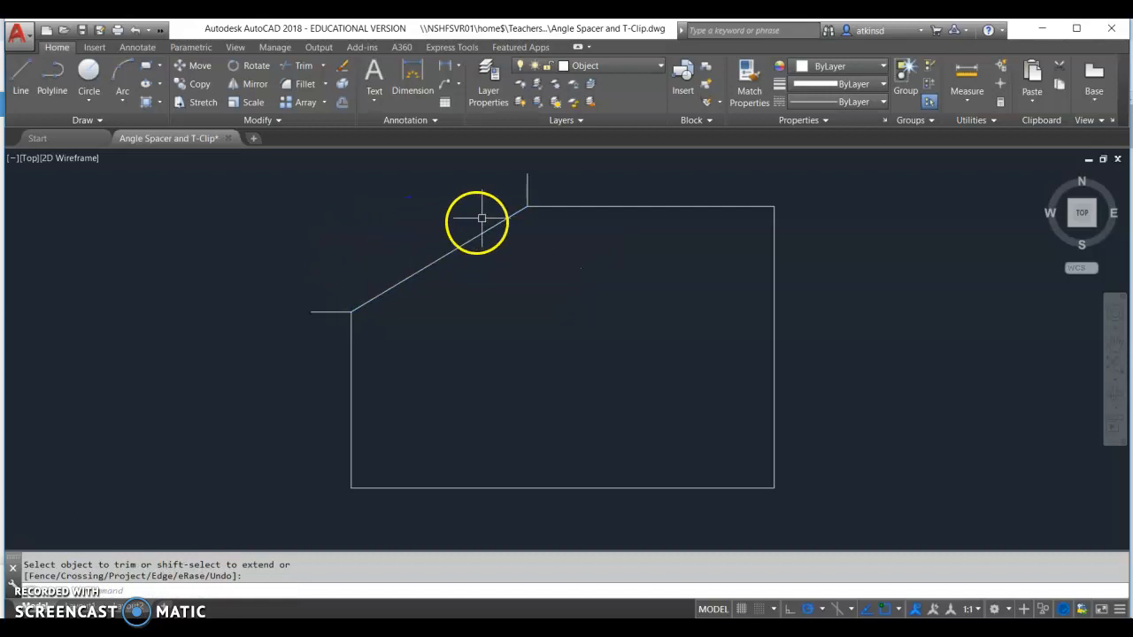
{"action": "left_click", "coordinate": [482, 220]}
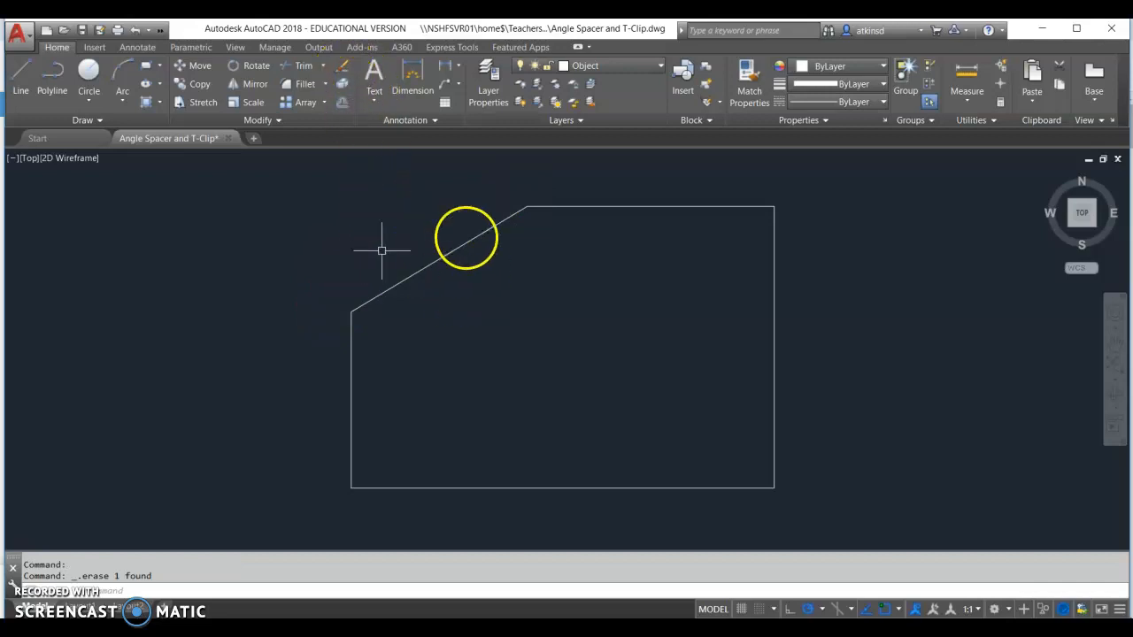
{"action": "mouse_move", "coordinate": [753, 246]}
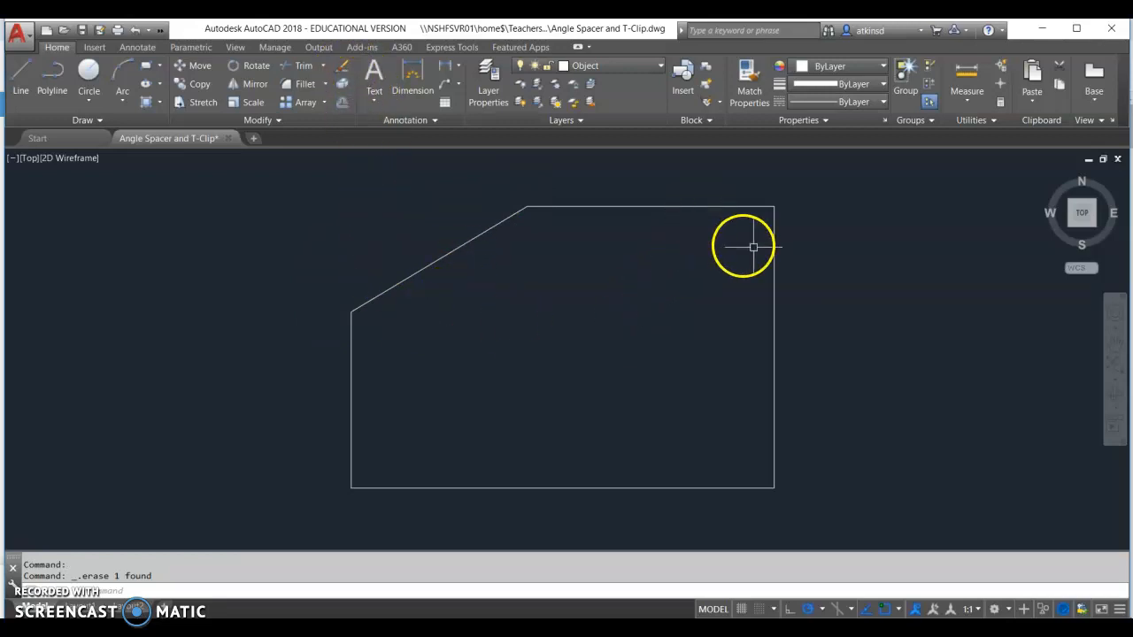
{"action": "mouse_move", "coordinate": [487, 266]}
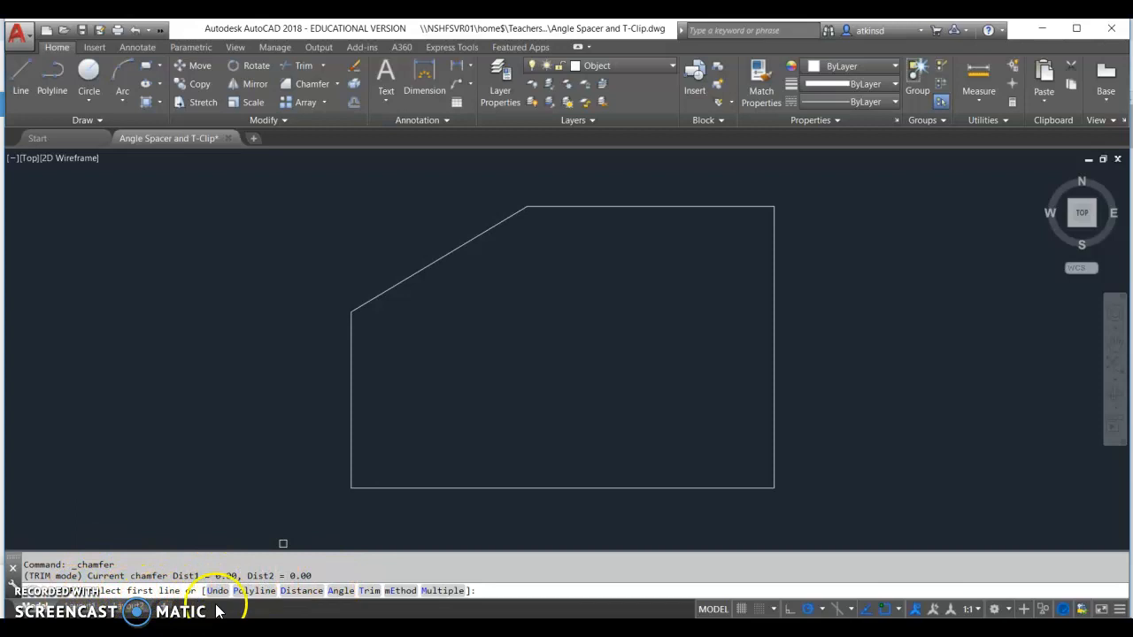
Set CHAMFER to Distance mode with distances 0.75 and 0.5 for the top-right corner.
{"action": "type", "text": "D"}
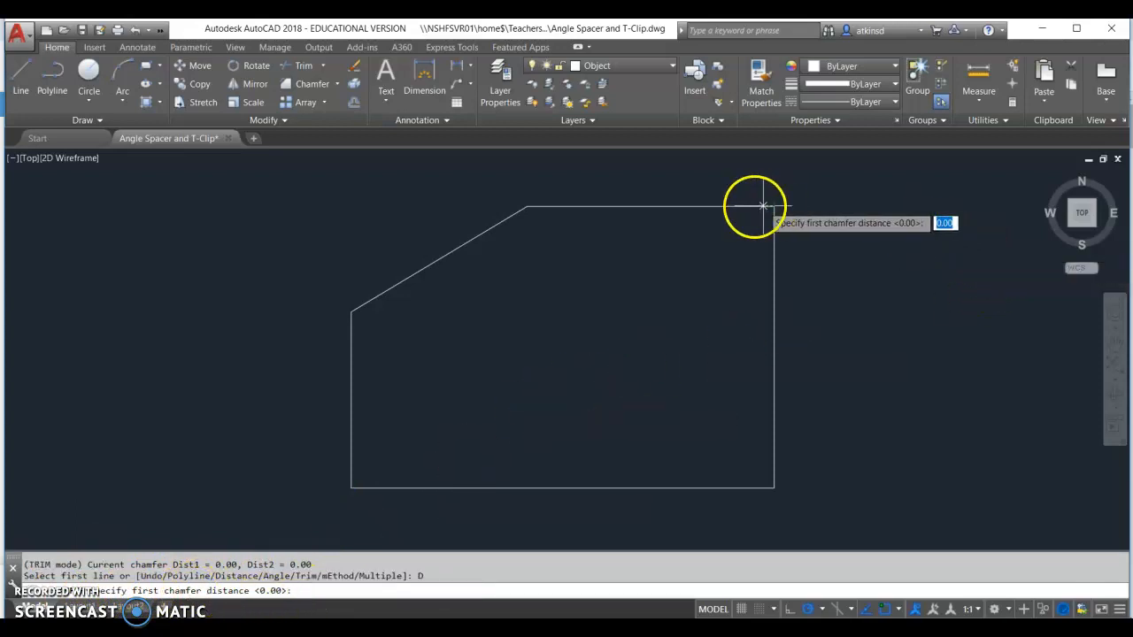
{"action": "mouse_move", "coordinate": [706, 280]}
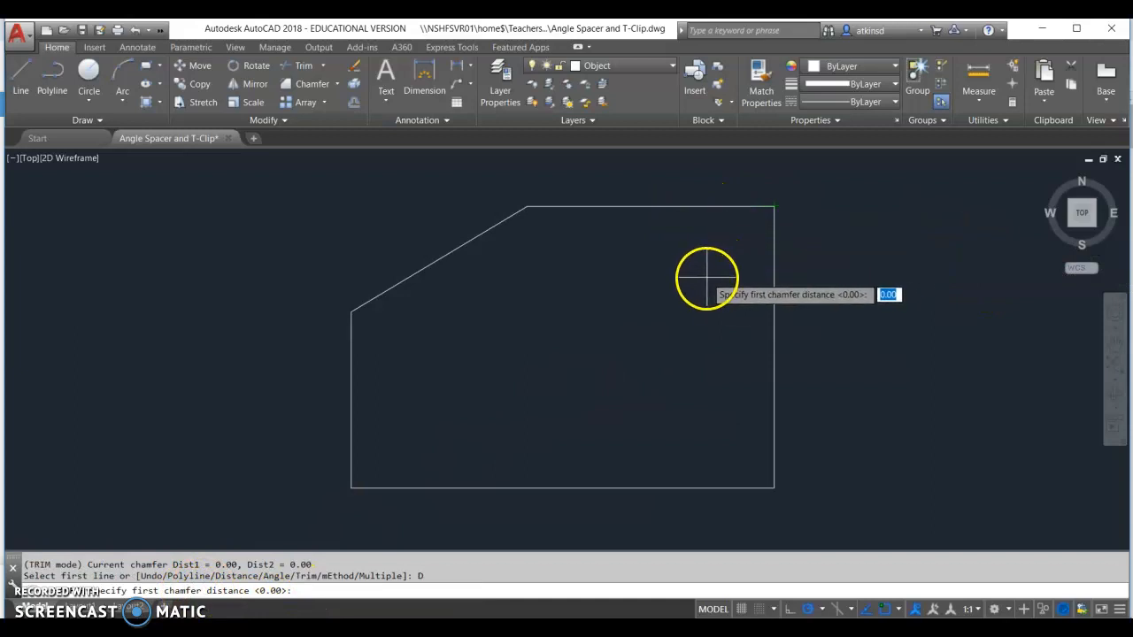
{"action": "type", "text": ".75"}
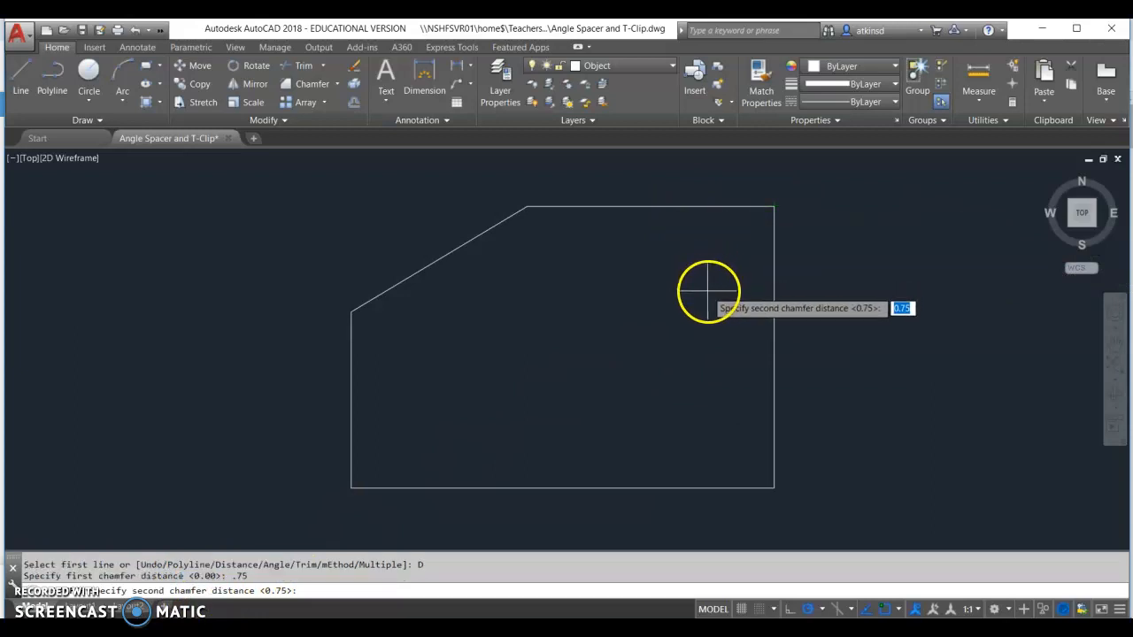
{"action": "mouse_move", "coordinate": [769, 209]}
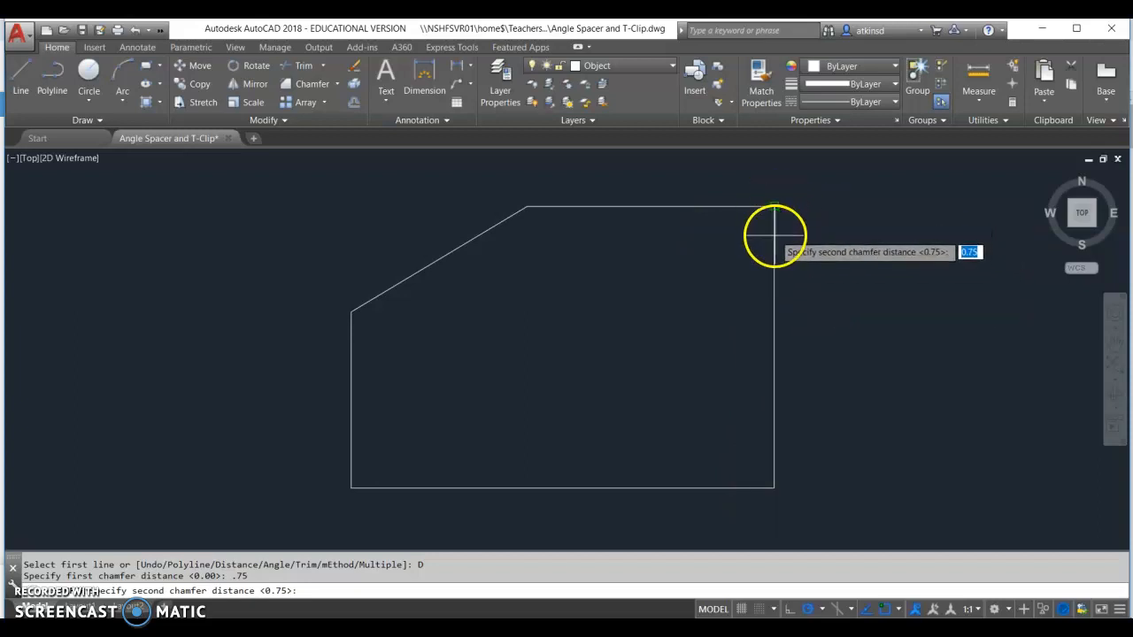
{"action": "type", "text": ".5"}
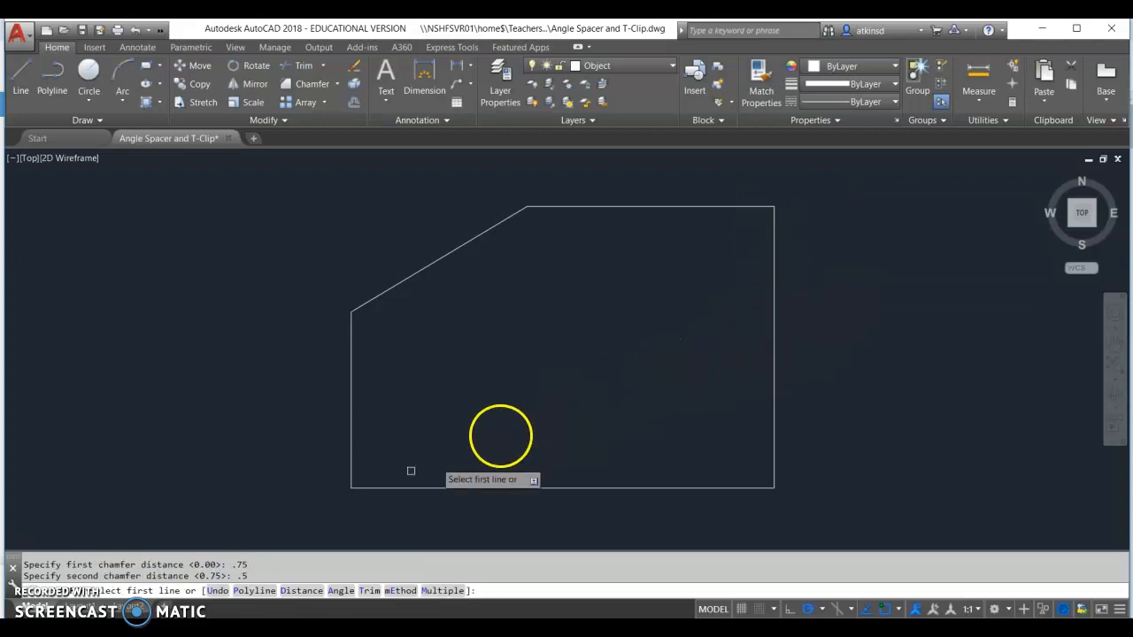
{"action": "mouse_move", "coordinate": [644, 303]}
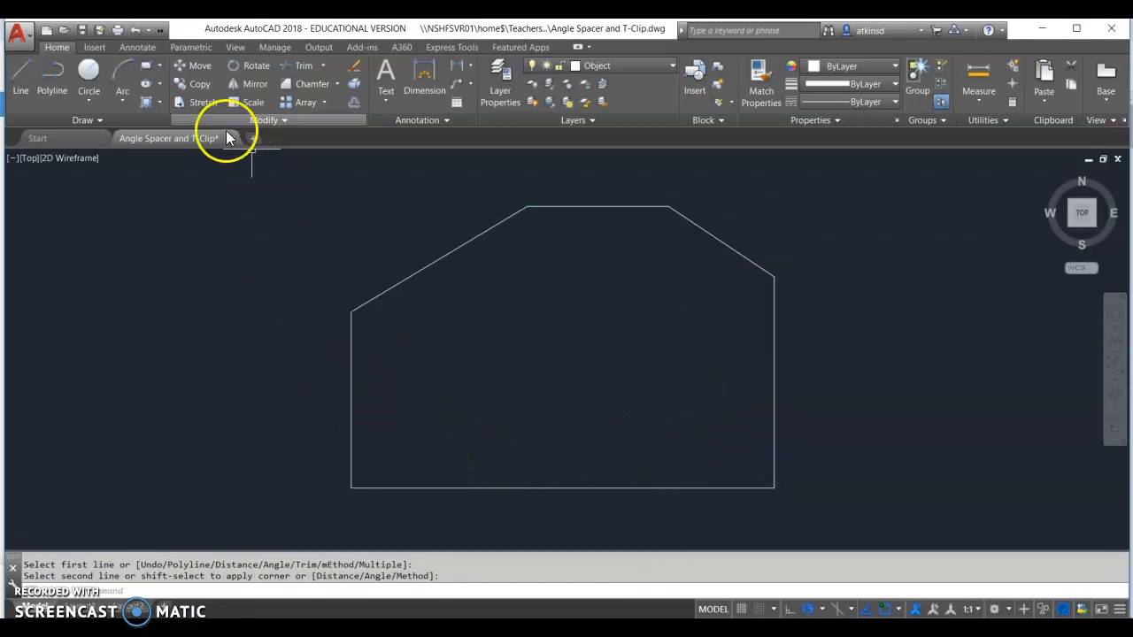
Draw the notch rectangle off the left edge using 0.75 offsets.
{"action": "left_click", "coordinate": [22, 80]}
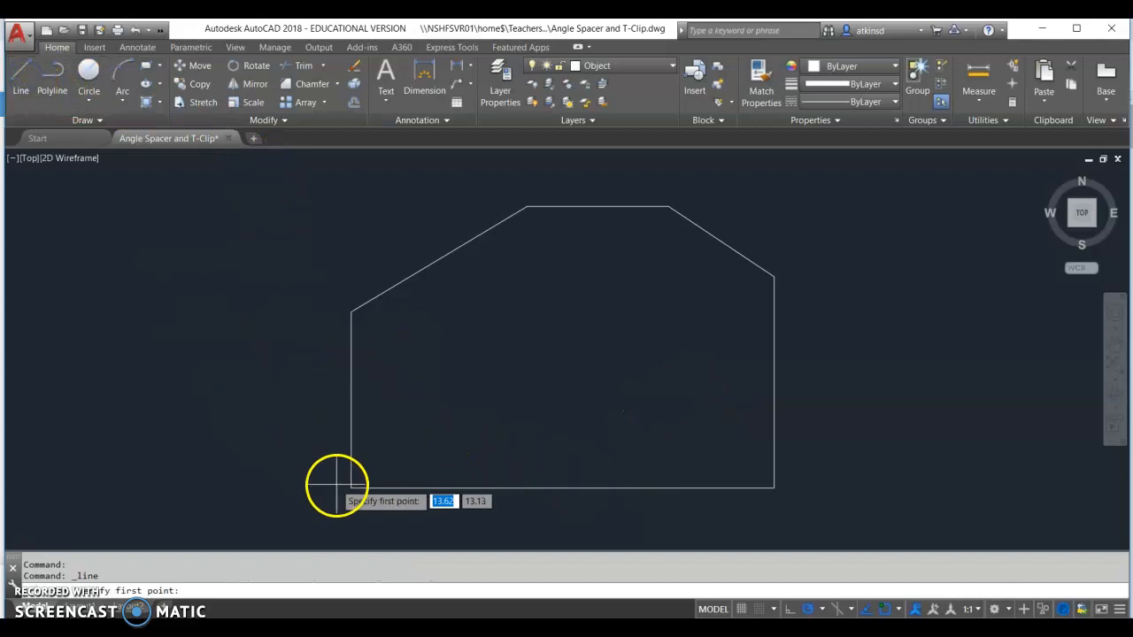
{"action": "mouse_move", "coordinate": [351, 453]}
{"action": "type", "text": ".25"}
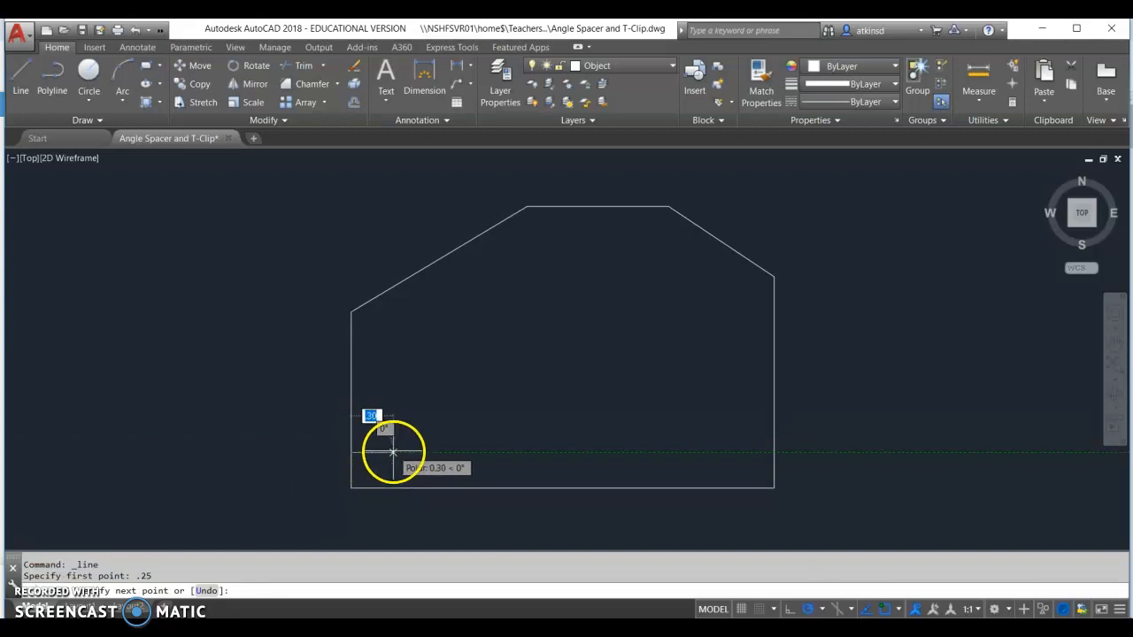
{"action": "type", "text": ".75"}
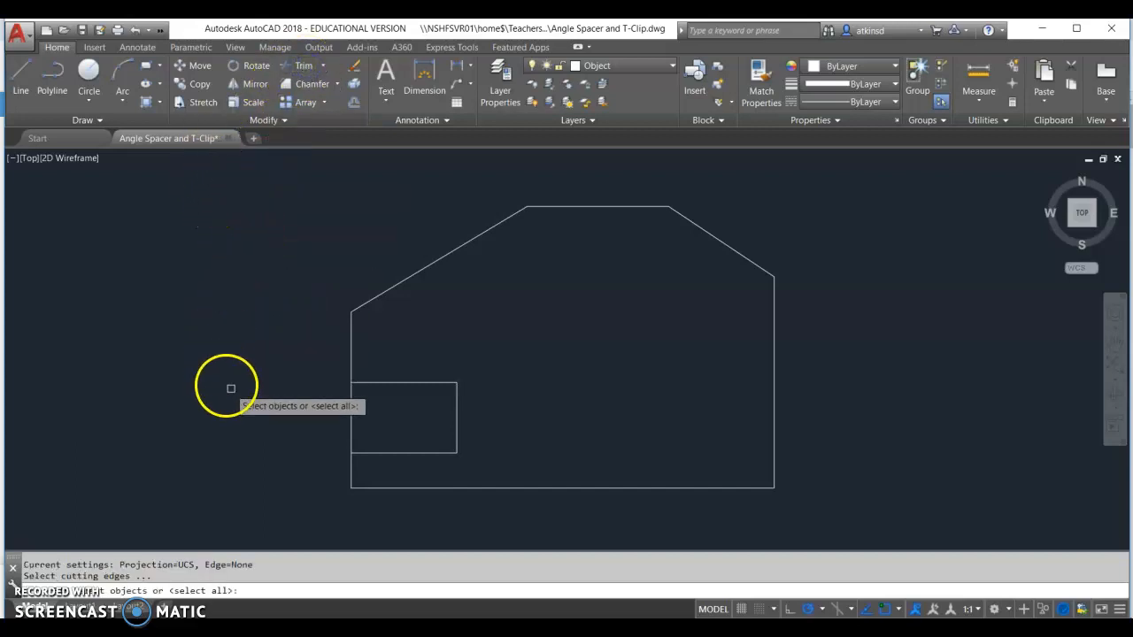
Select the notch lines as TRIM cutting edges to remove the overlapping pieces.
{"action": "left_click", "coordinate": [404, 386]}
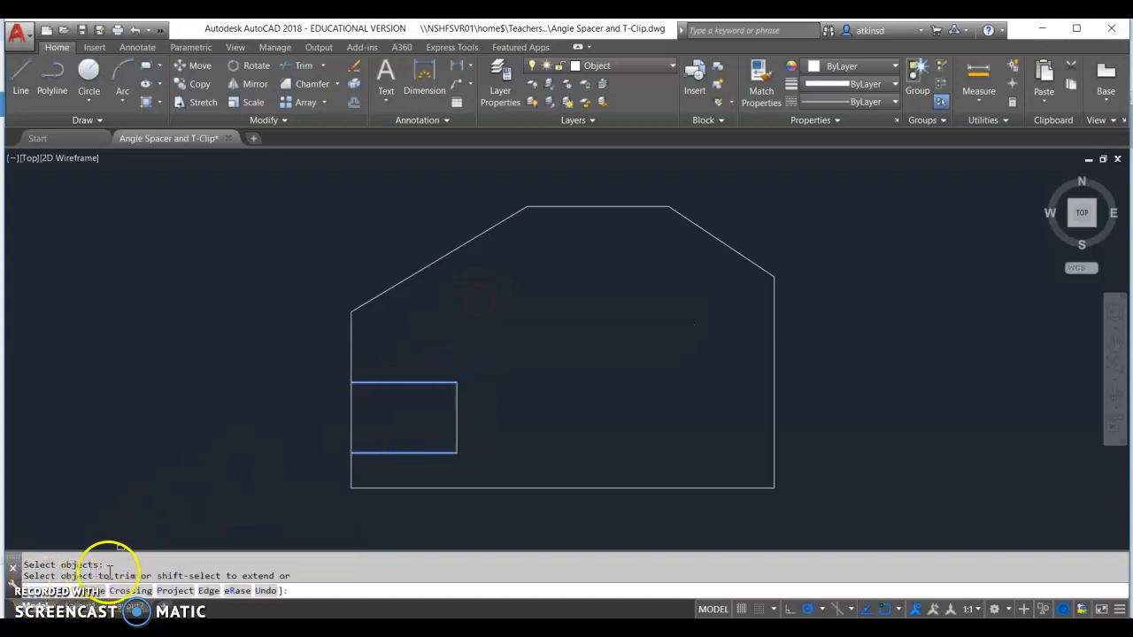
{"action": "right_click", "coordinate": [272, 442]}
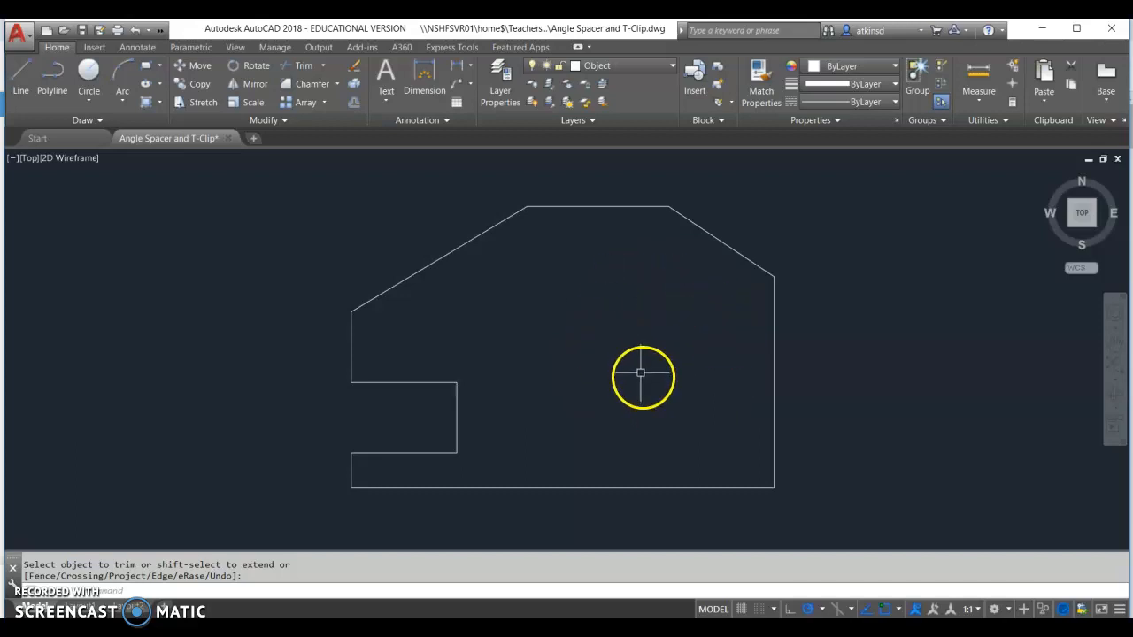
{"action": "mouse_move", "coordinate": [704, 405]}
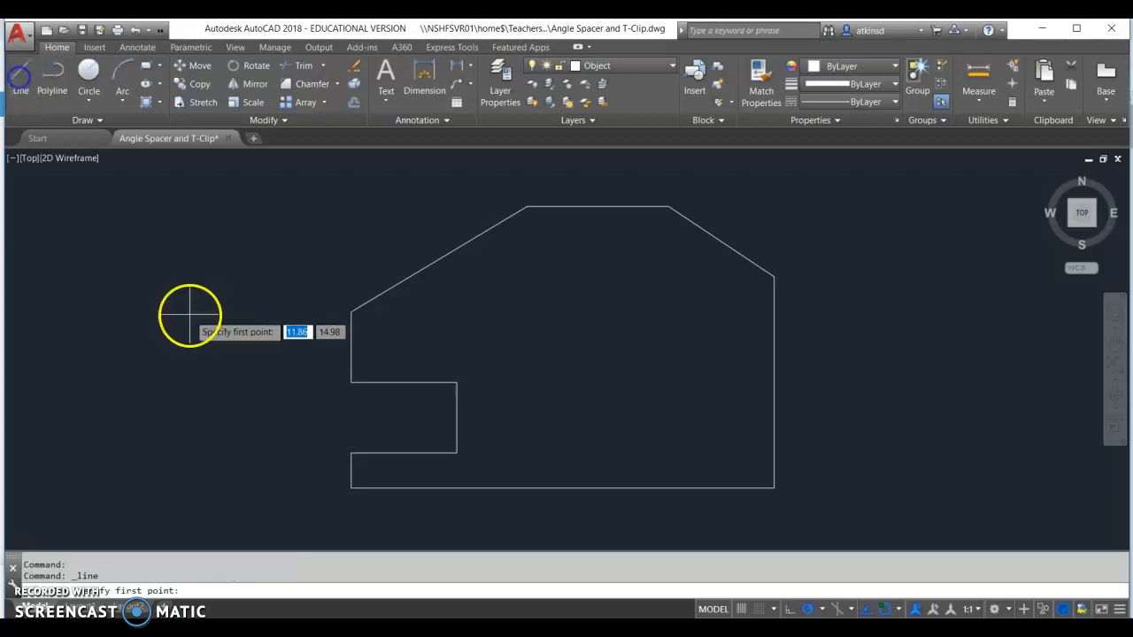
{"action": "mouse_move", "coordinate": [747, 488]}
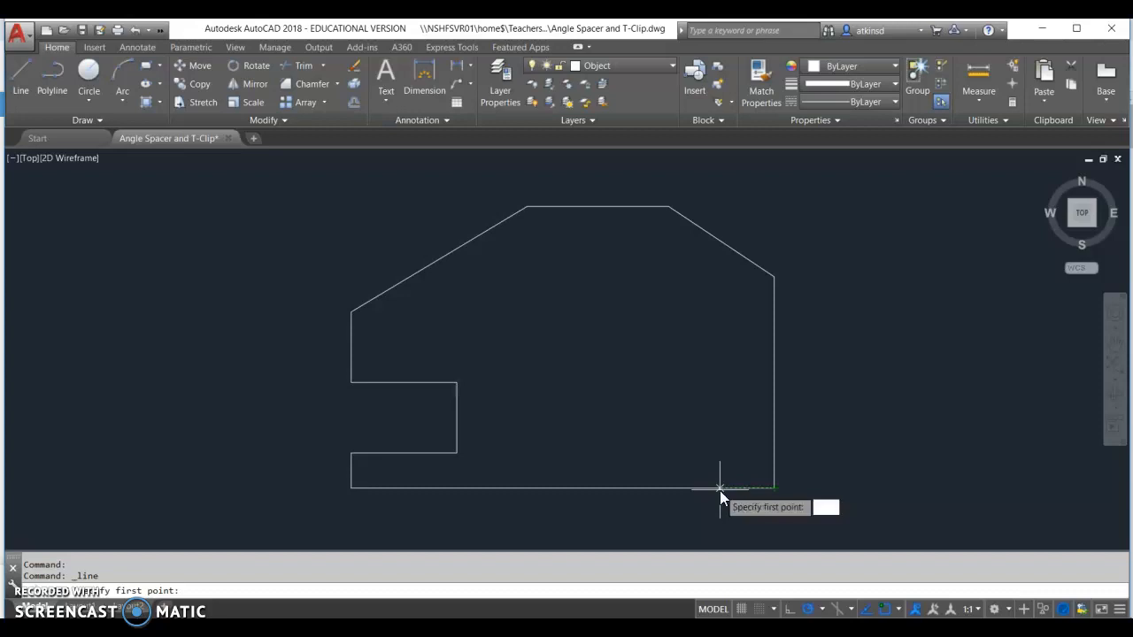
Start a vertical line at a point on the spacer's bottom edge, heading upward.
{"action": "left_click", "coordinate": [719, 488]}
{"action": "type", "text": "1"}
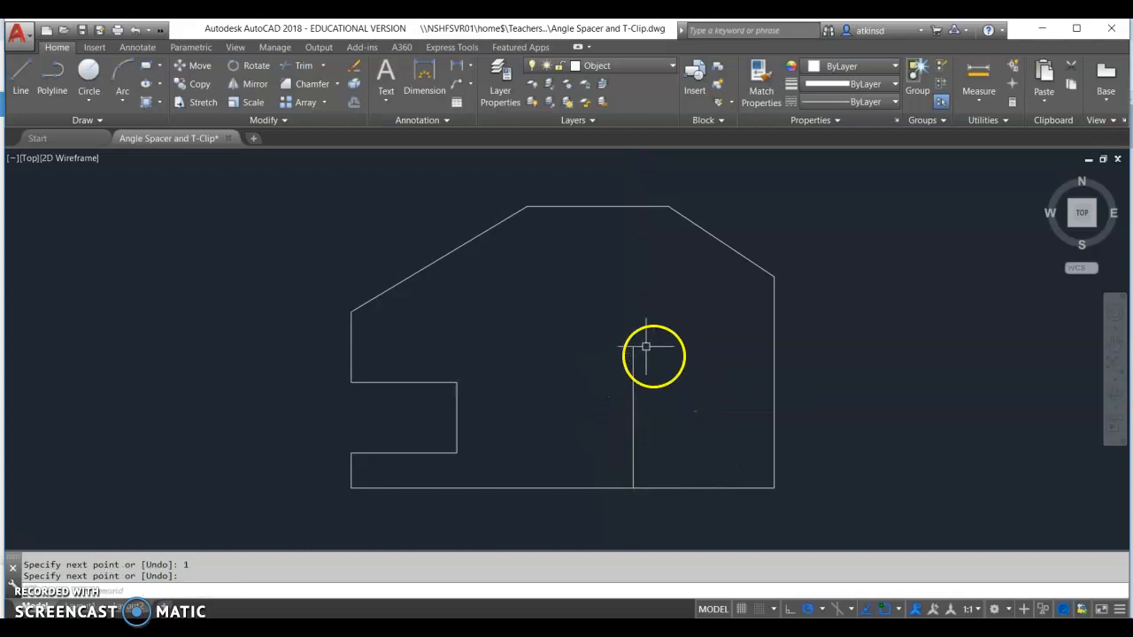
{"action": "mouse_move", "coordinate": [637, 338]}
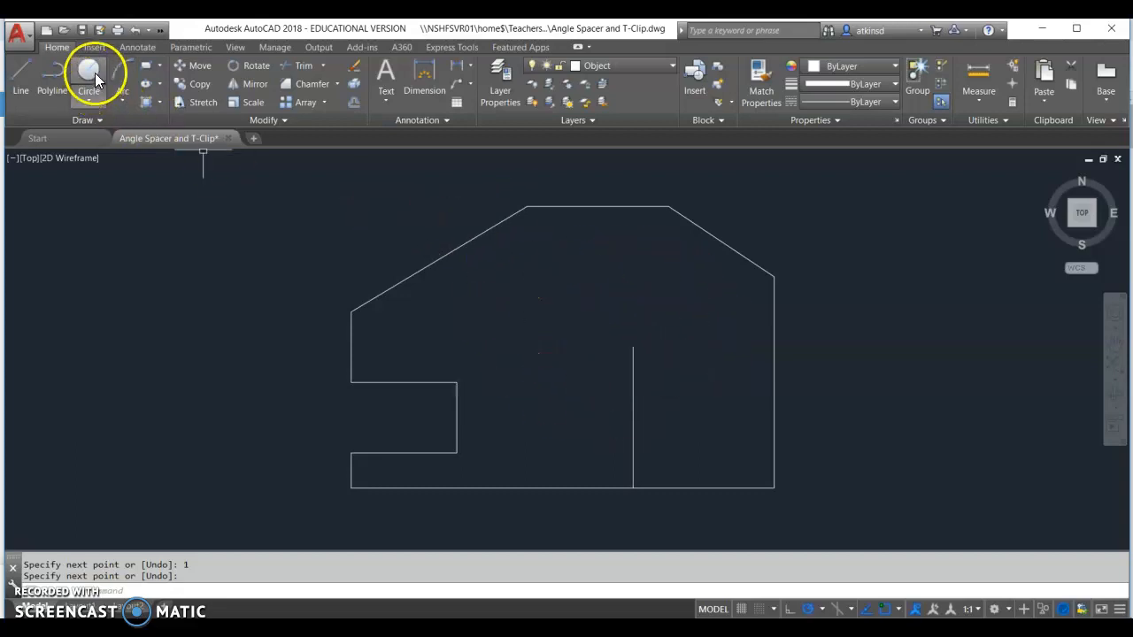
{"action": "mouse_move", "coordinate": [89, 74]}
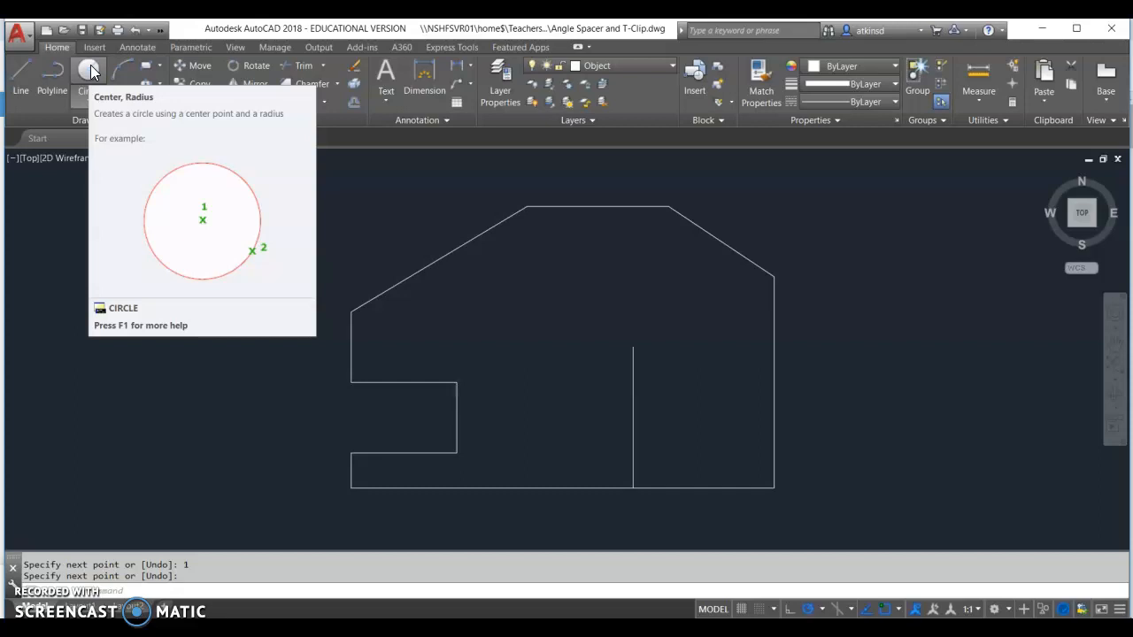
Place a 1-inch-diameter circle centred on the vertical line inside the spacer.
{"action": "left_click", "coordinate": [88, 80]}
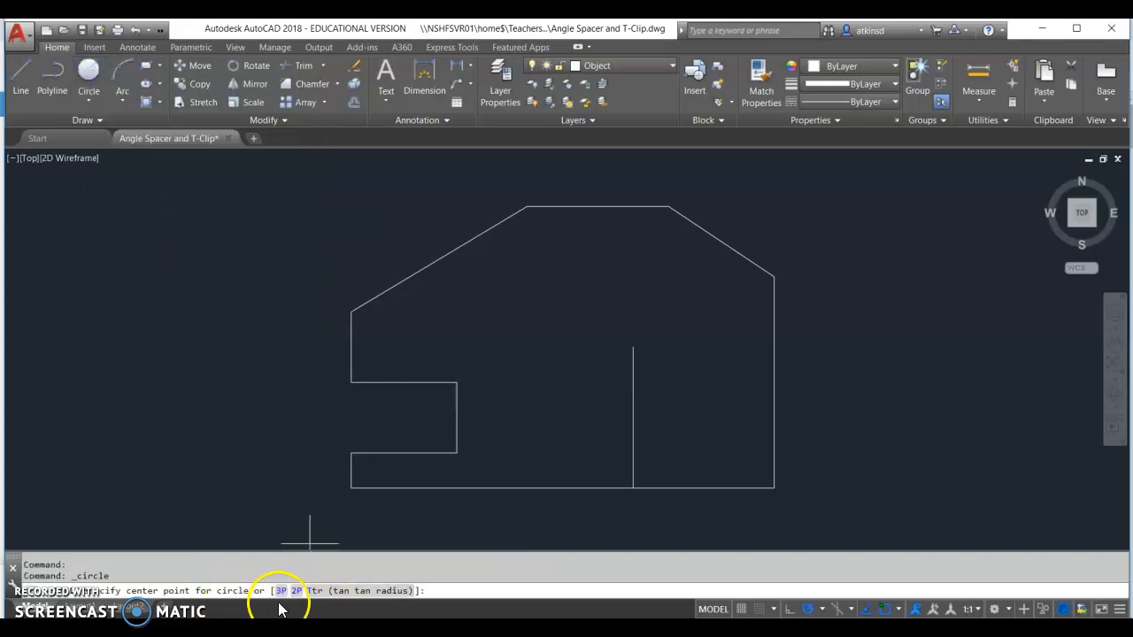
{"action": "left_click", "coordinate": [634, 345]}
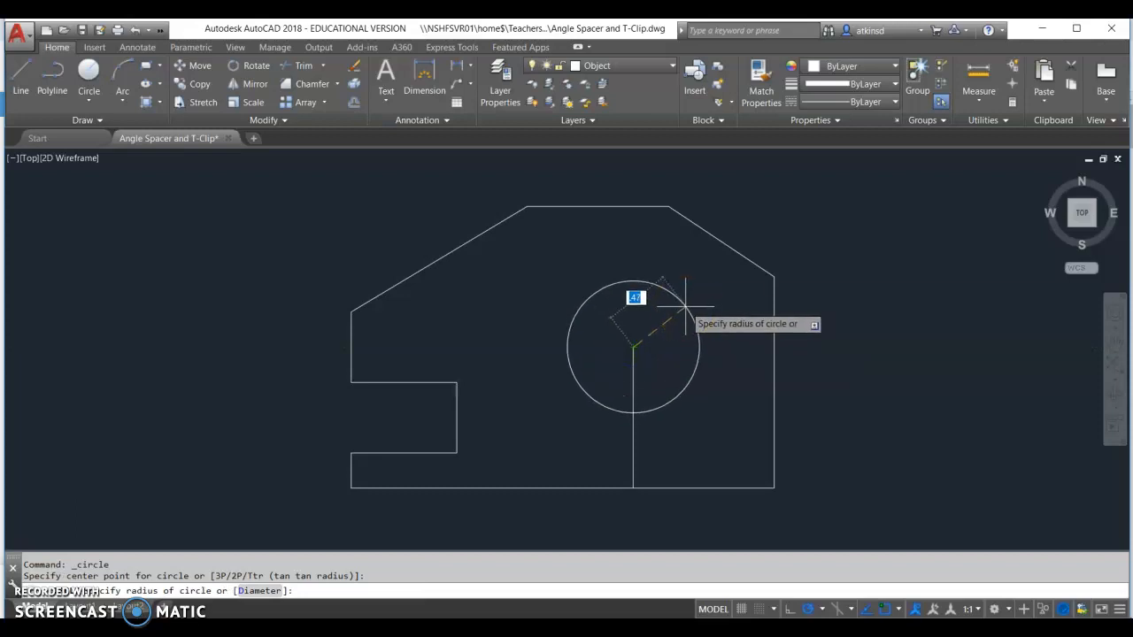
{"action": "mouse_move", "coordinate": [319, 535]}
{"action": "type", "text": "D"}
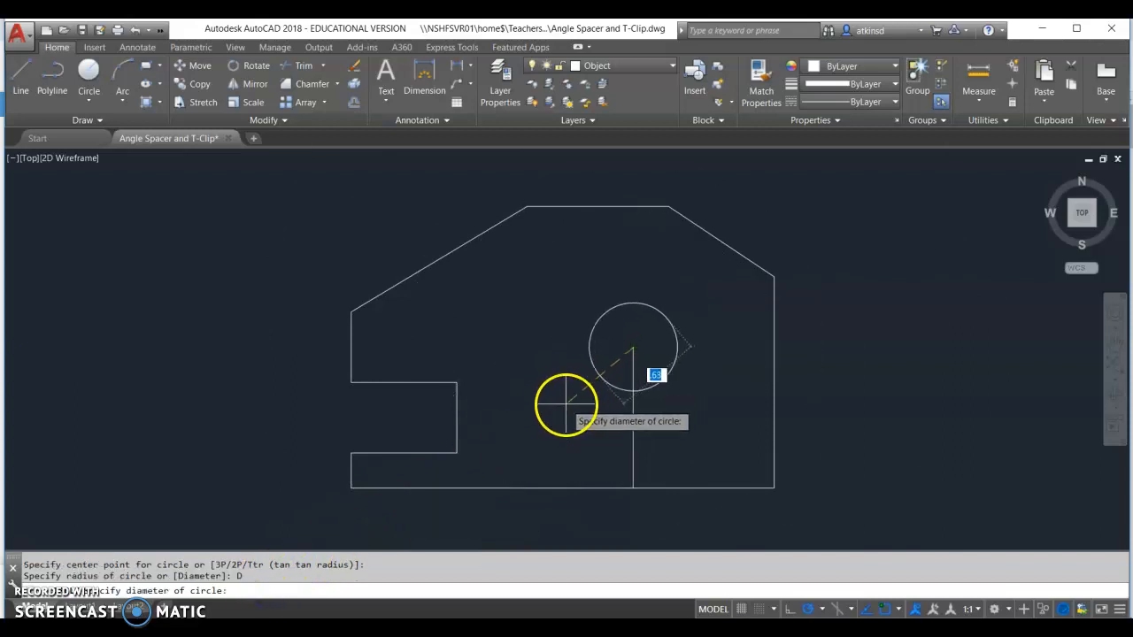
{"action": "type", "text": "1"}
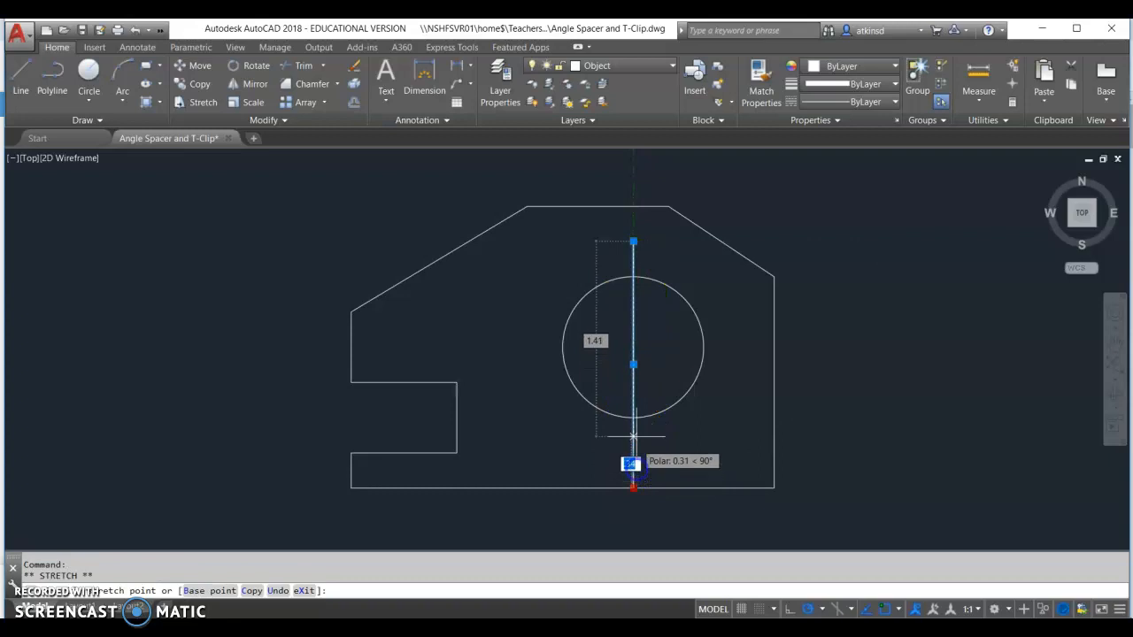
Grip-stretch the vertical line's bottom endpoint to 0.25 past the circle.
{"action": "left_click", "coordinate": [634, 416]}
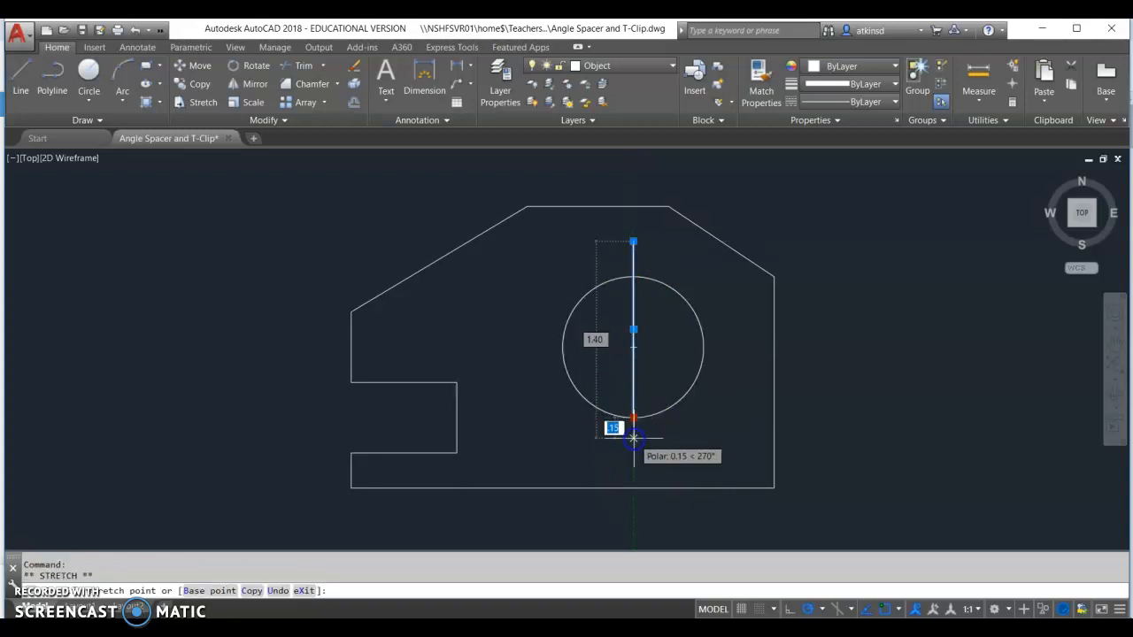
{"action": "type", "text": ".25"}
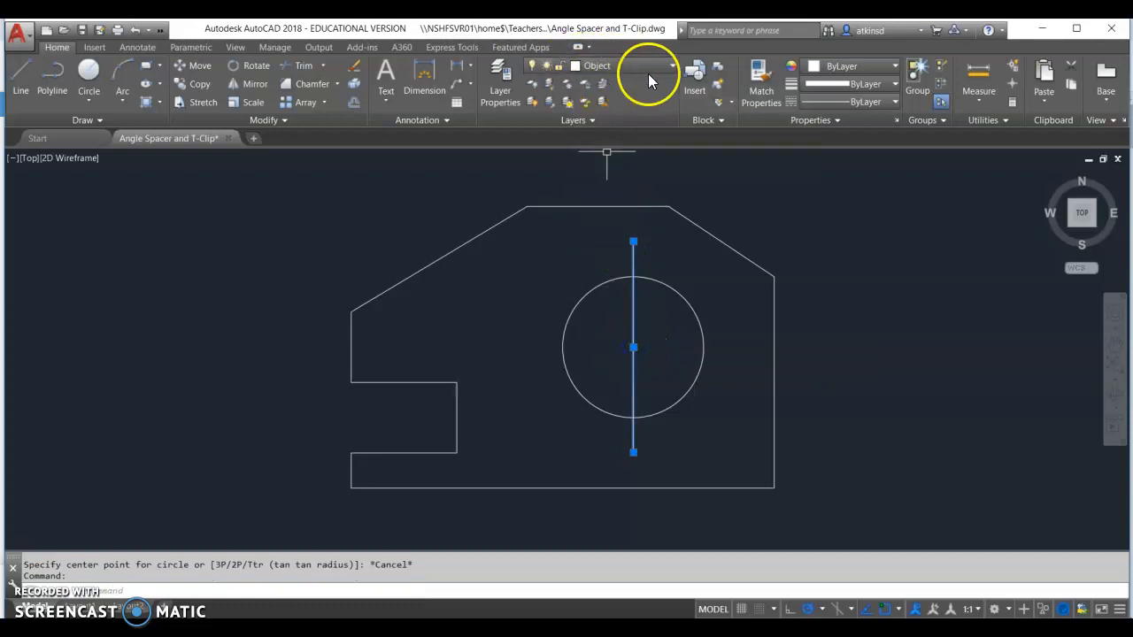
Assign the vertical line through the circle to the Center layer so it reads as a dashed centerline.
{"action": "left_click", "coordinate": [672, 66]}
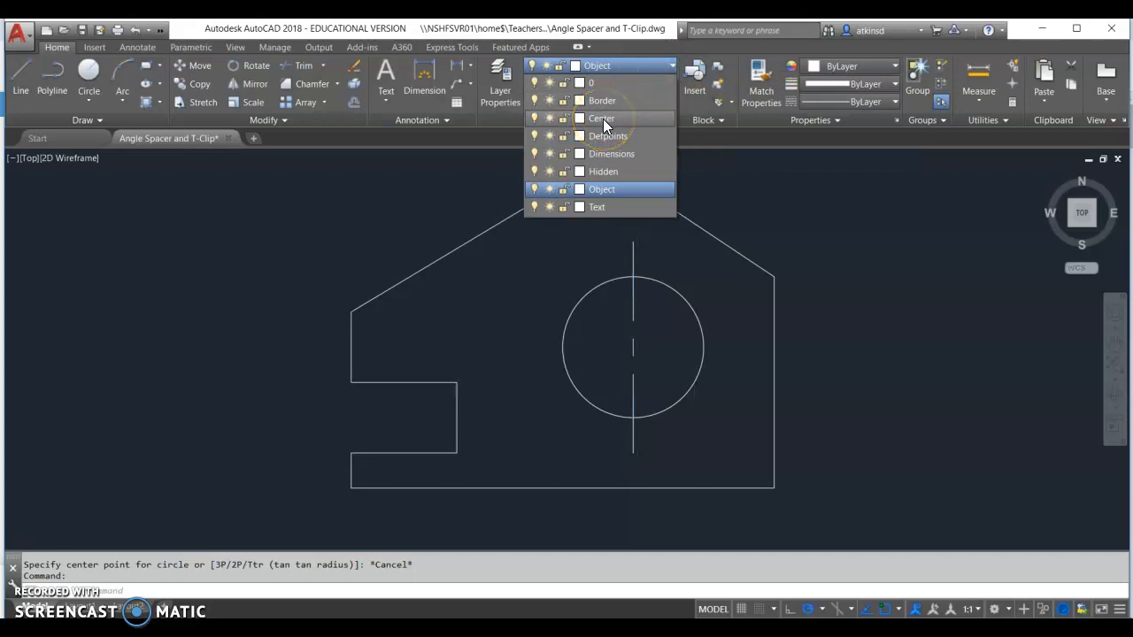
{"action": "left_click", "coordinate": [602, 117]}
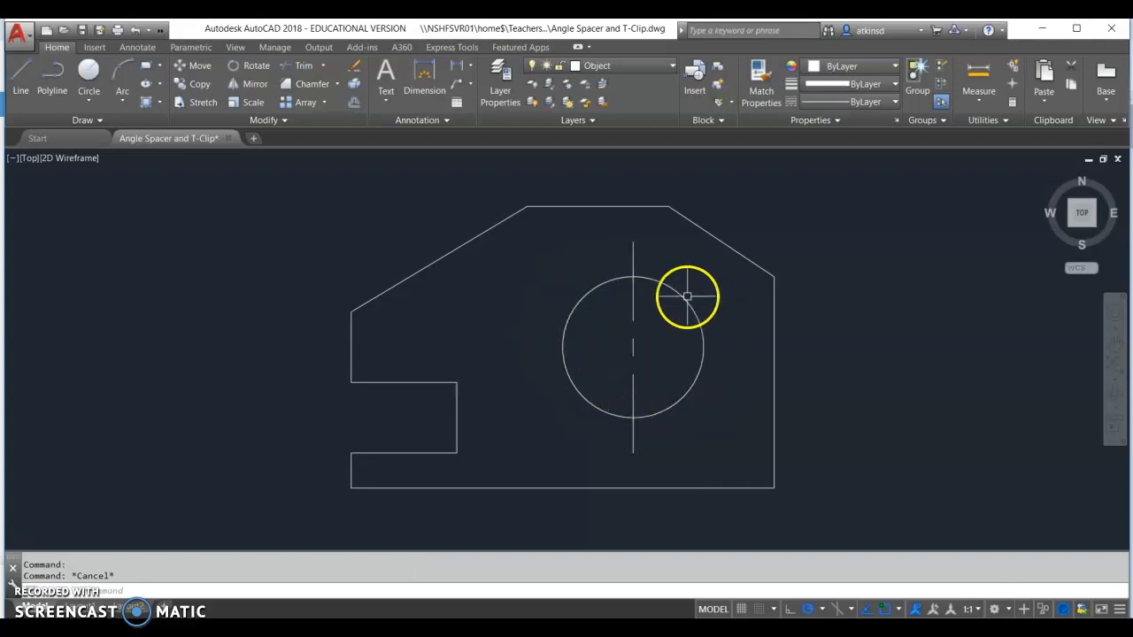
{"action": "mouse_move", "coordinate": [652, 391]}
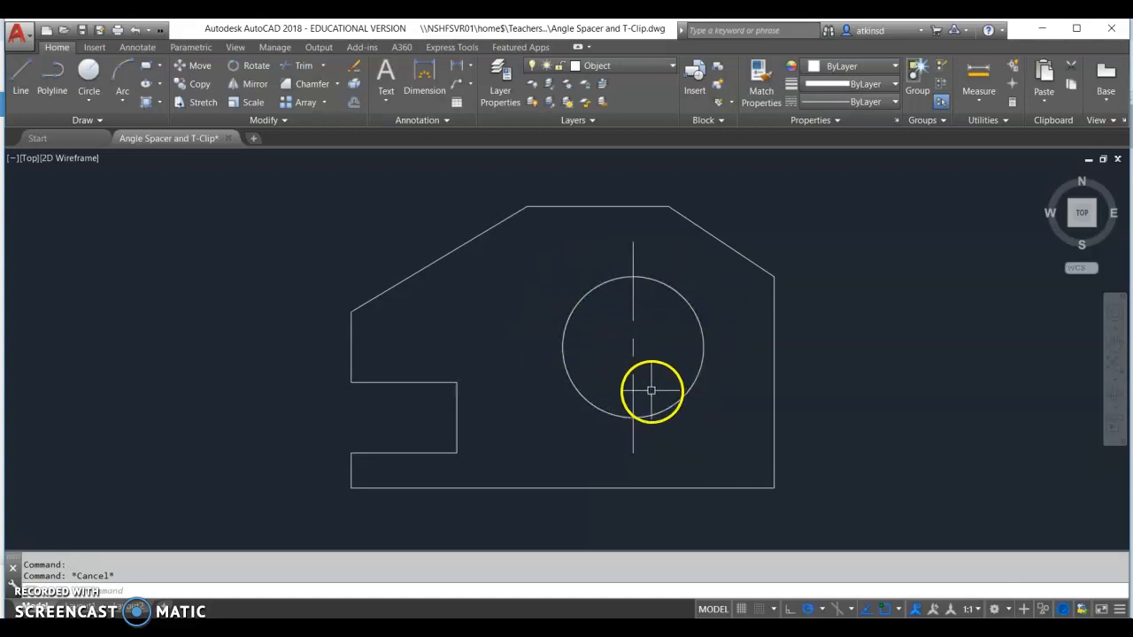
{"action": "mouse_move", "coordinate": [602, 318]}
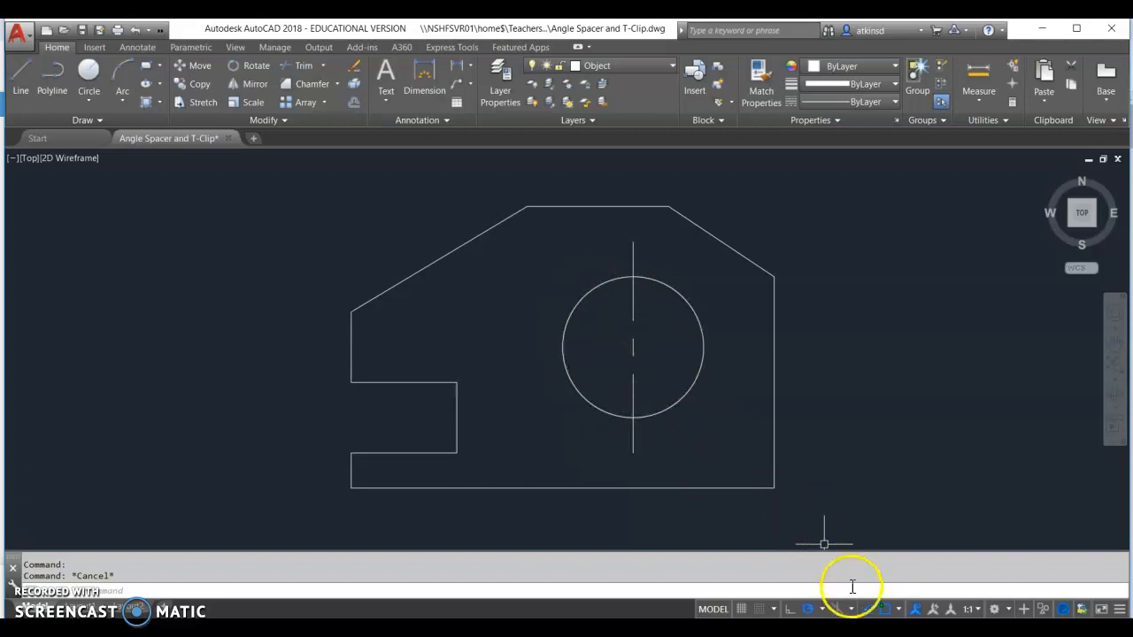
Enable Quadrant and Node object snaps alongside Geometric Center, review Polar Tracking, and apply.
{"action": "left_click", "coordinate": [899, 609]}
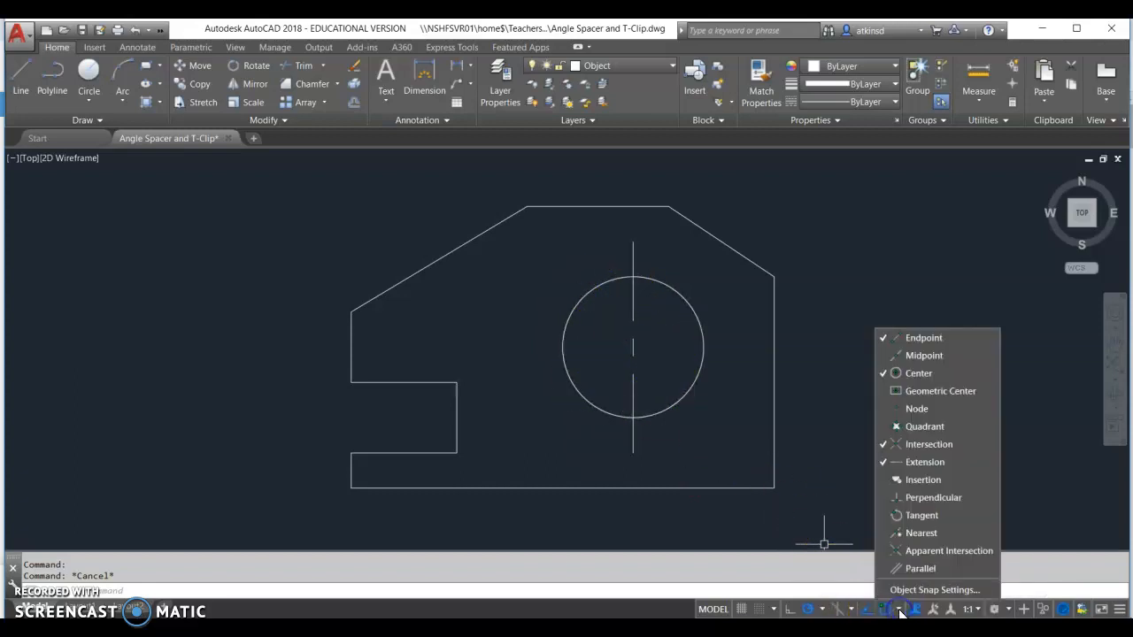
{"action": "left_click", "coordinate": [899, 609]}
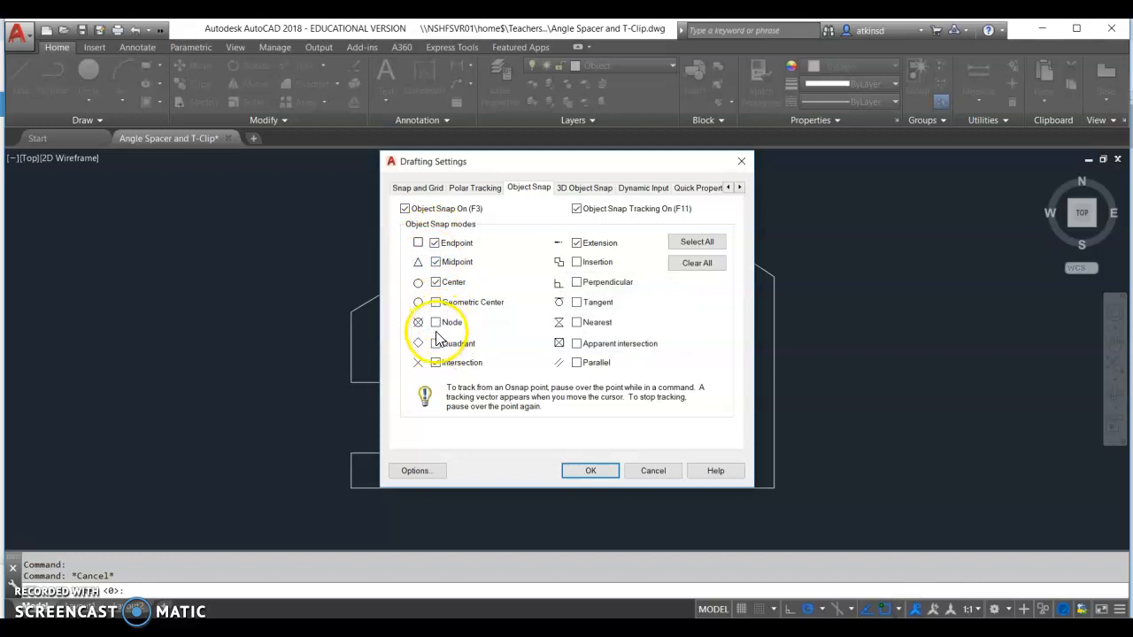
{"action": "left_click", "coordinate": [436, 344]}
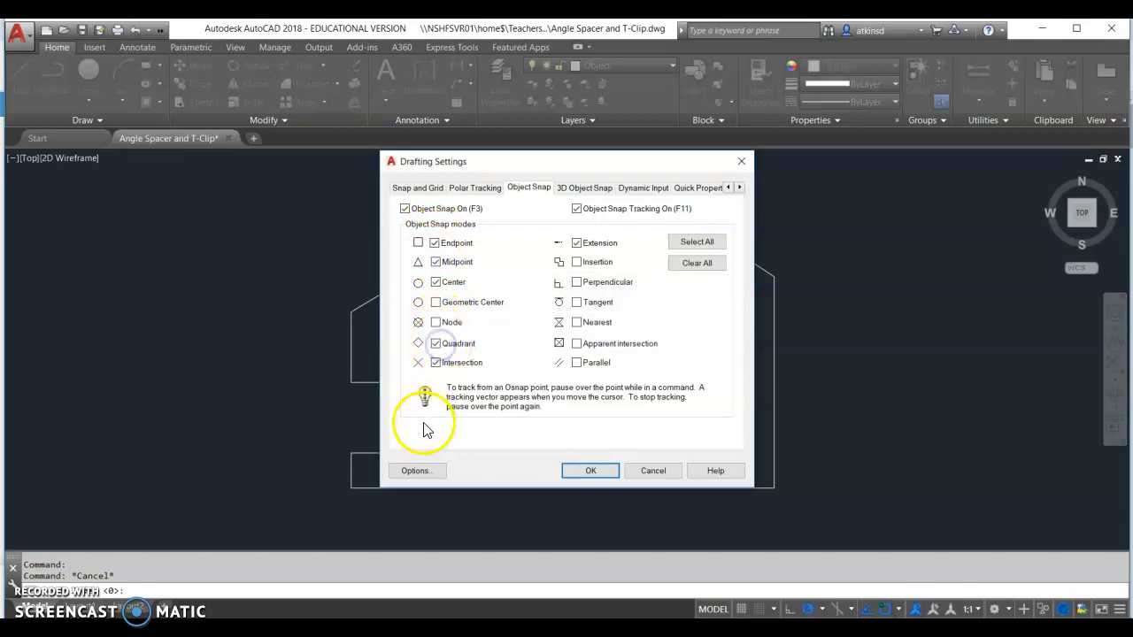
{"action": "left_click", "coordinate": [435, 301]}
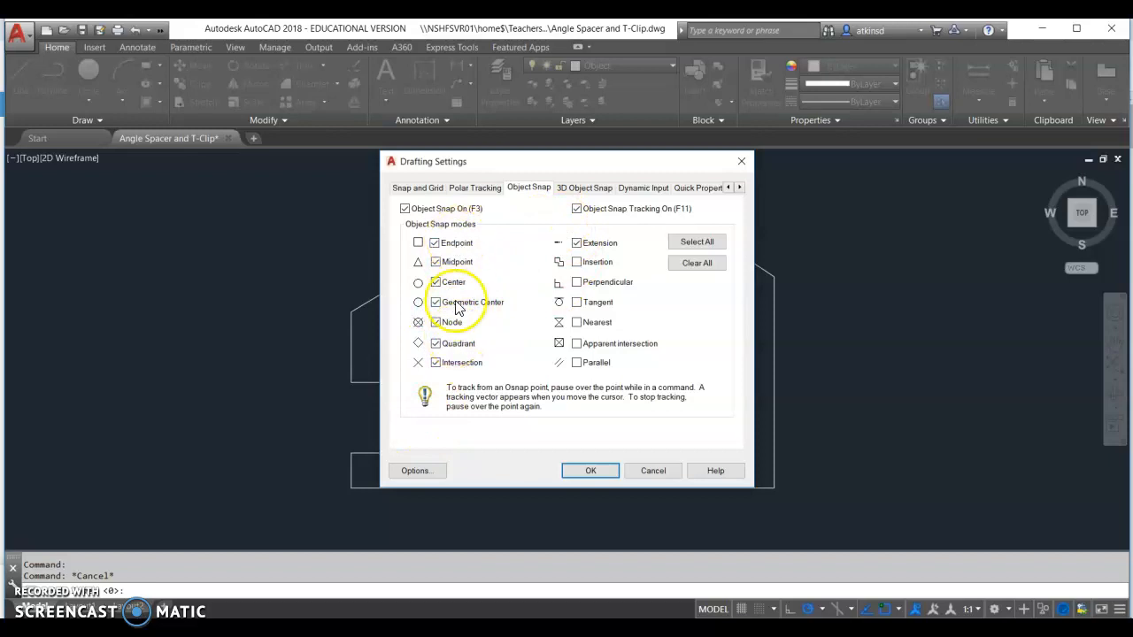
{"action": "mouse_move", "coordinate": [485, 316]}
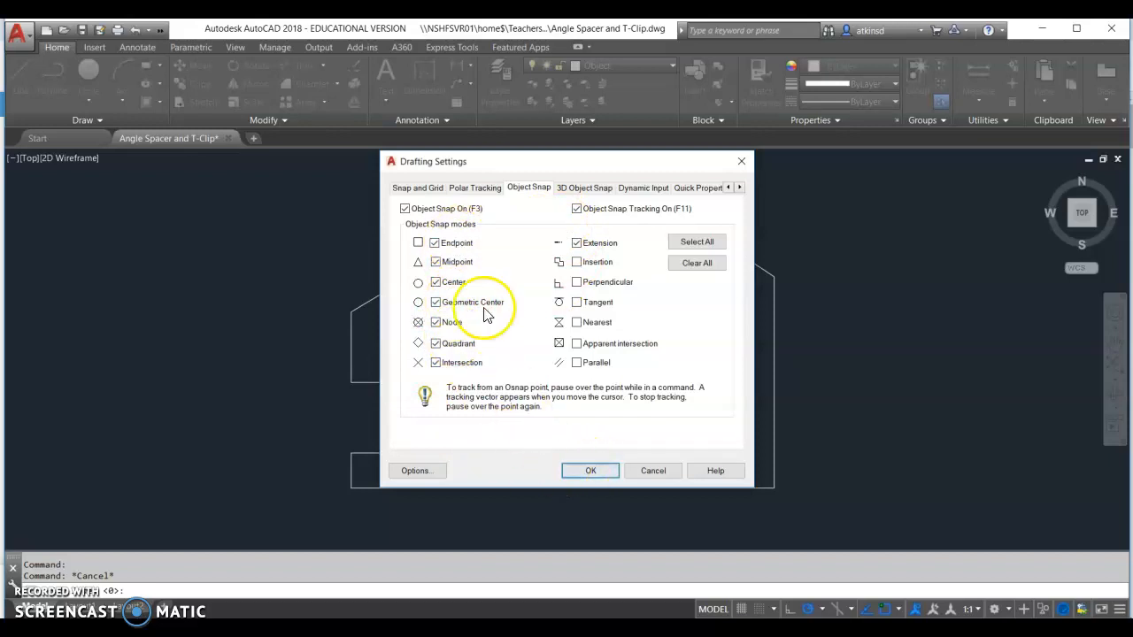
{"action": "left_click", "coordinate": [474, 187]}
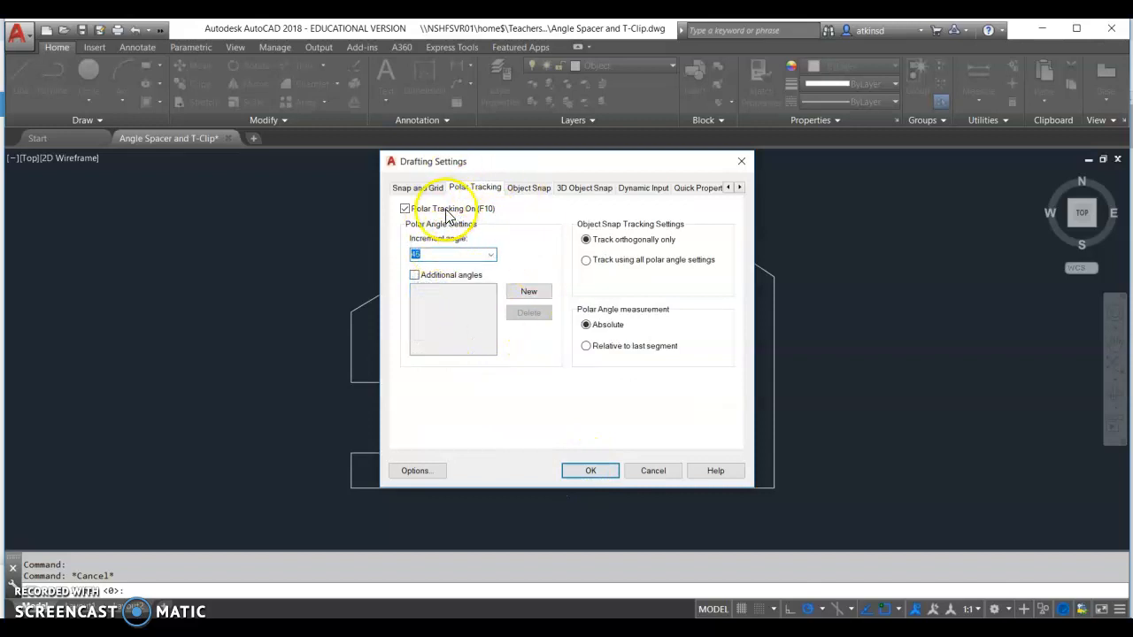
{"action": "mouse_move", "coordinate": [591, 446]}
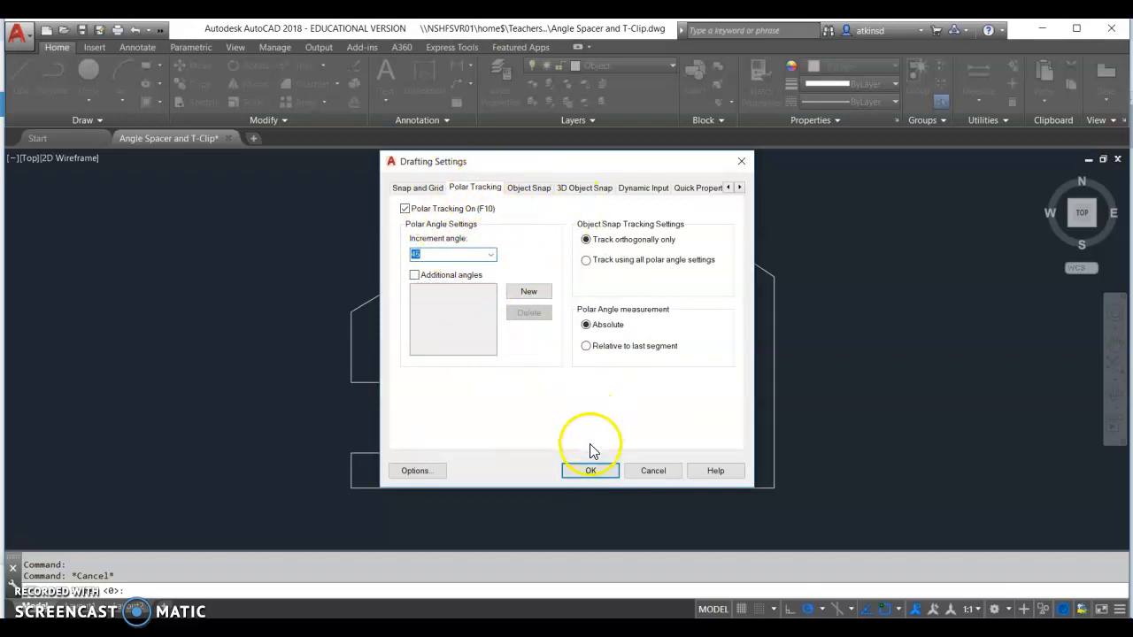
{"action": "left_click", "coordinate": [592, 471]}
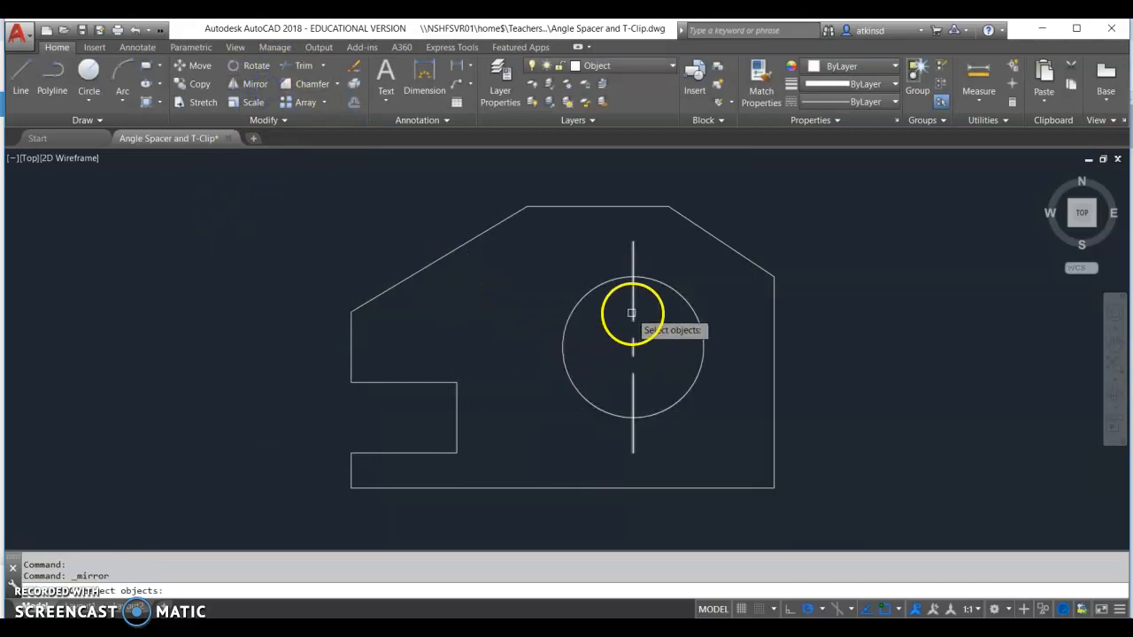
Mirror the vertical centerline about a 45° line from the circle's centre to create a horizontal centerline.
{"action": "left_click", "coordinate": [632, 315]}
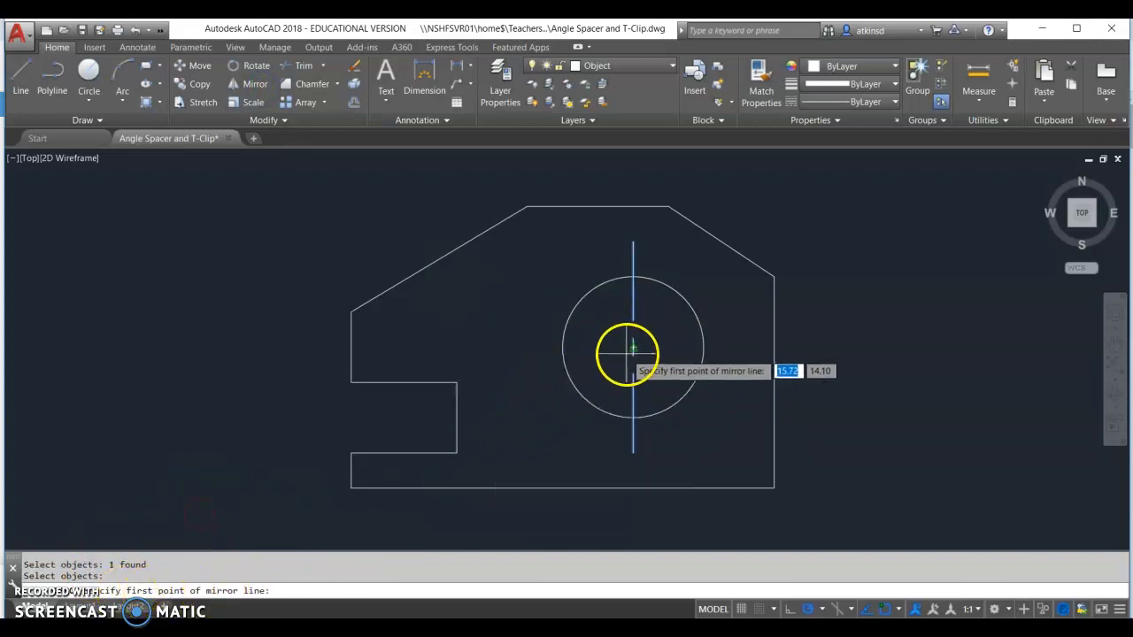
{"action": "left_click", "coordinate": [634, 347]}
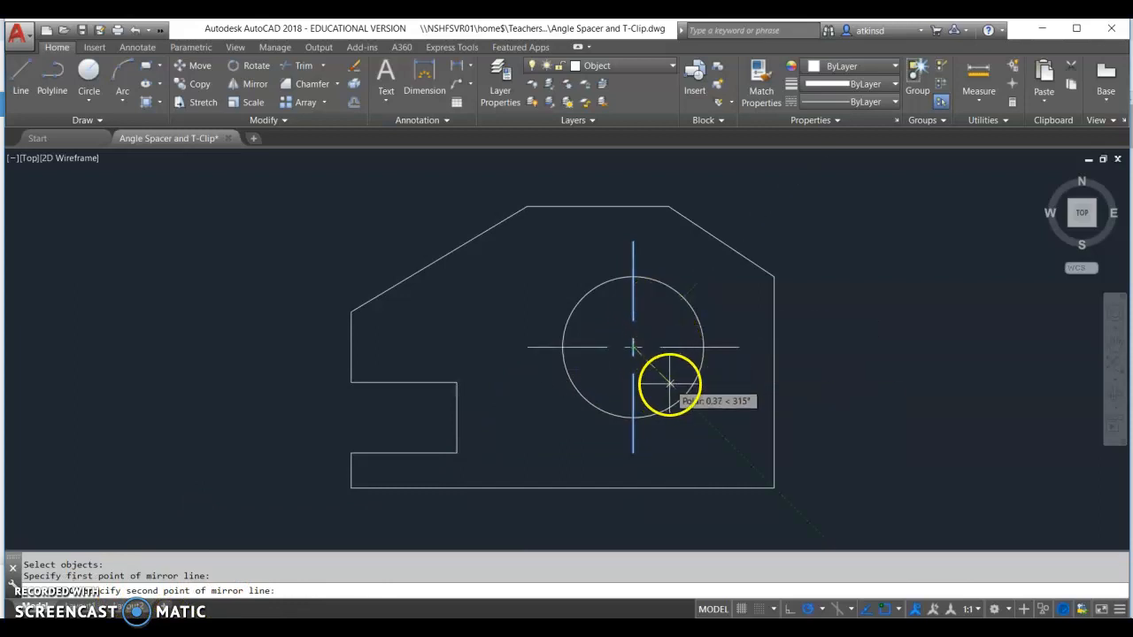
{"action": "left_click", "coordinate": [669, 382]}
{"action": "type", "text": "N"}
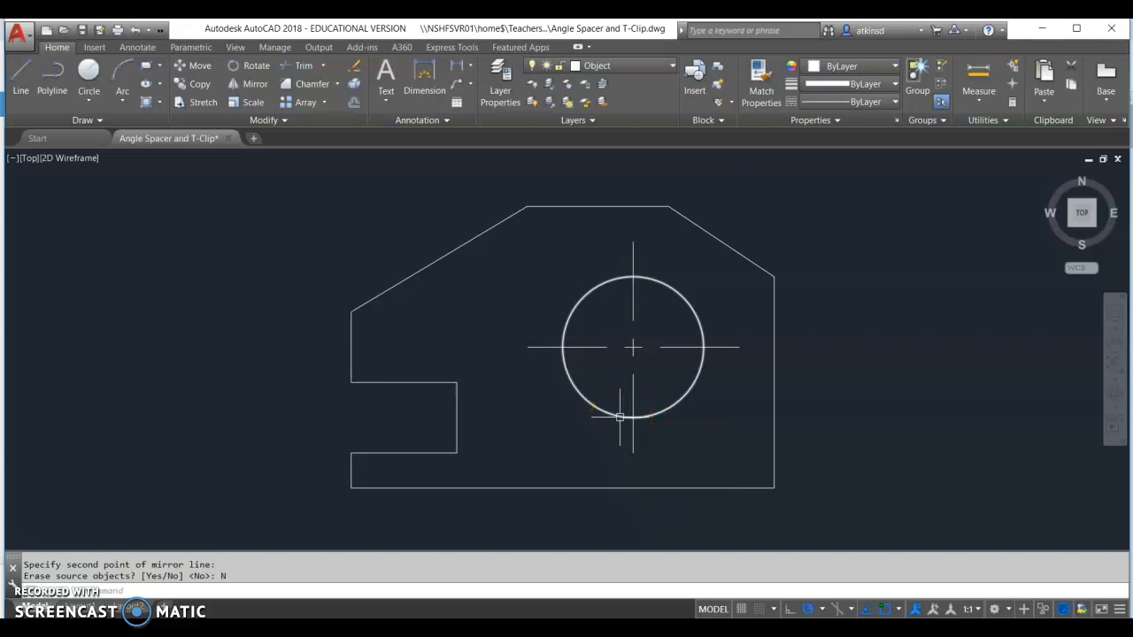
{"action": "mouse_move", "coordinate": [620, 416]}
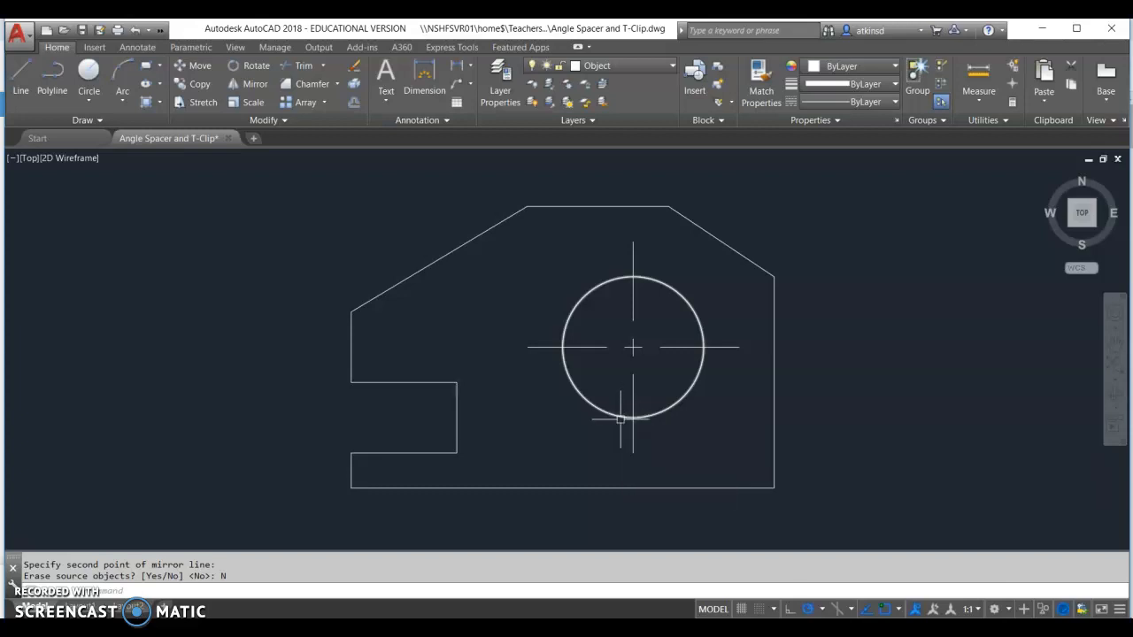
Answer No to erasing source objects so both crossing centerlines remain.
{"action": "left_click", "coordinate": [606, 434]}
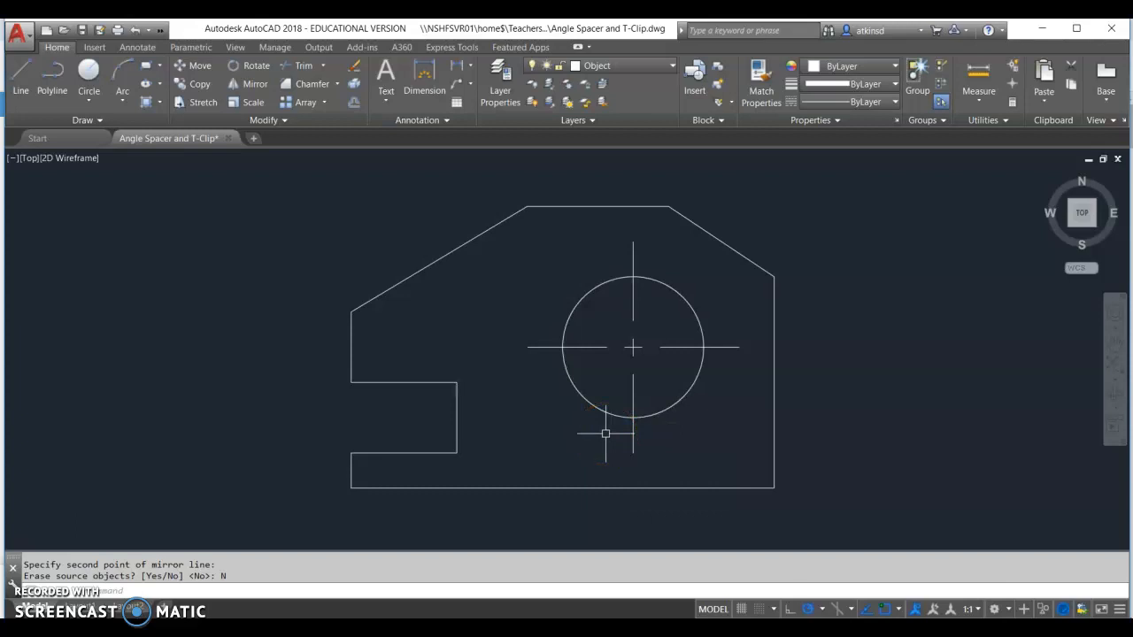
{"action": "mouse_move", "coordinate": [269, 545]}
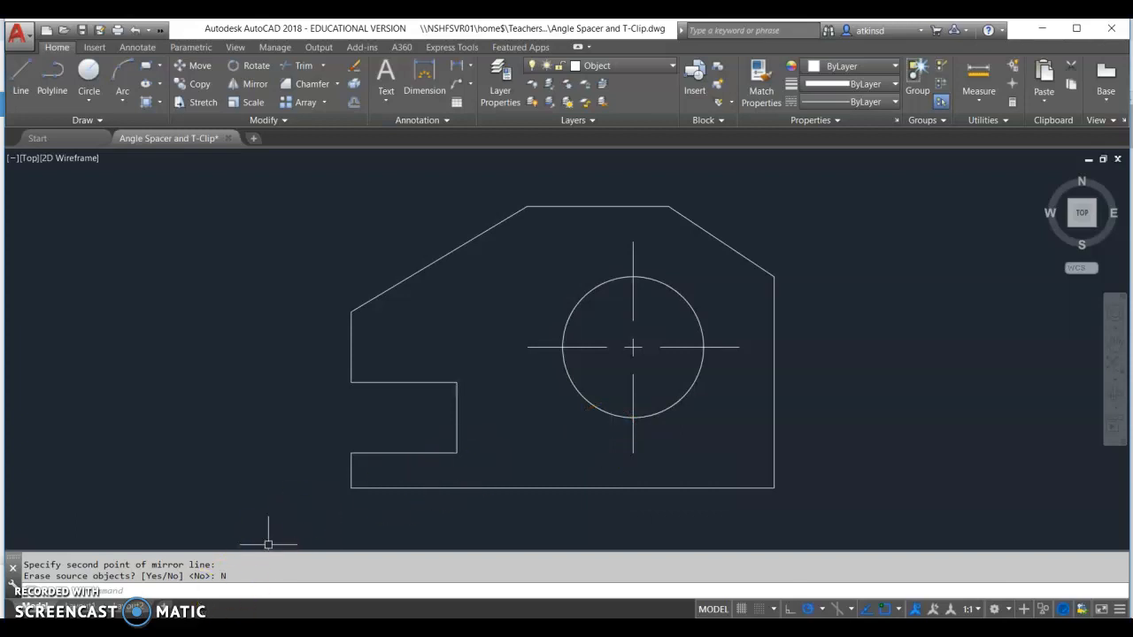